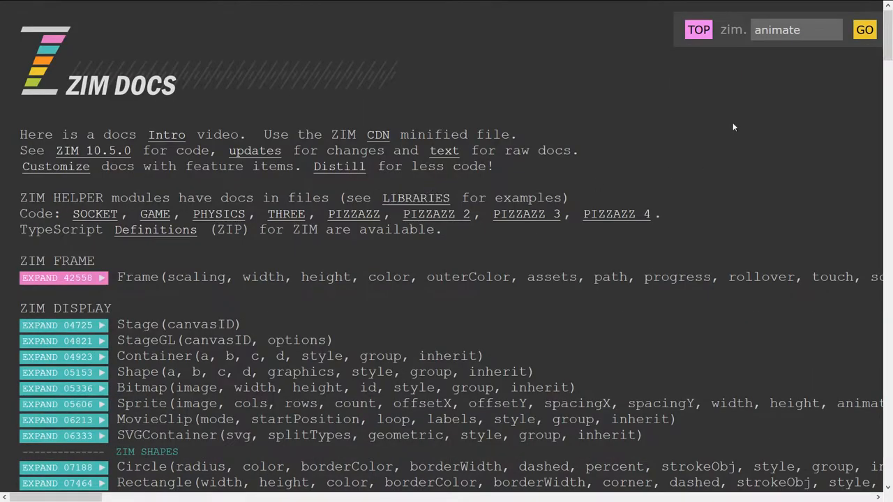
Look up the Button entry, then expand the Rectangle entry to read its parameters and example.
{"action": "triple_click", "coordinate": [795, 29]}
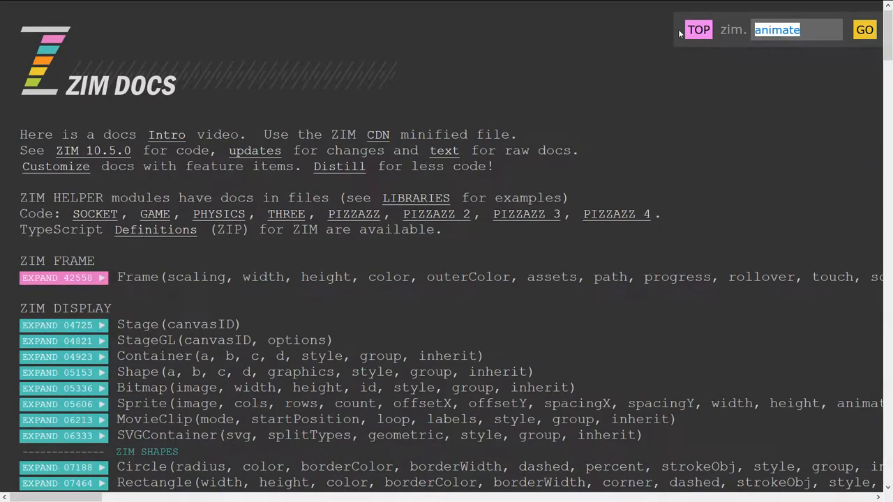
{"action": "left_click", "coordinate": [864, 29]}
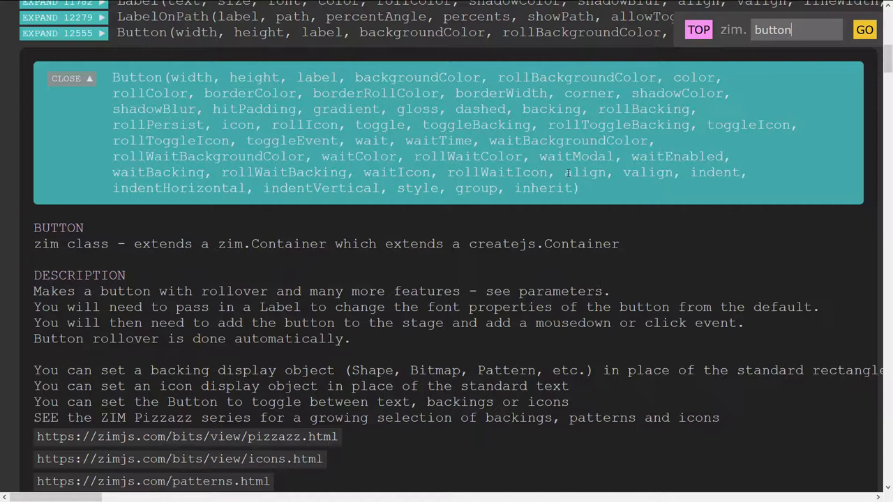
{"action": "double_click", "coordinate": [582, 173]}
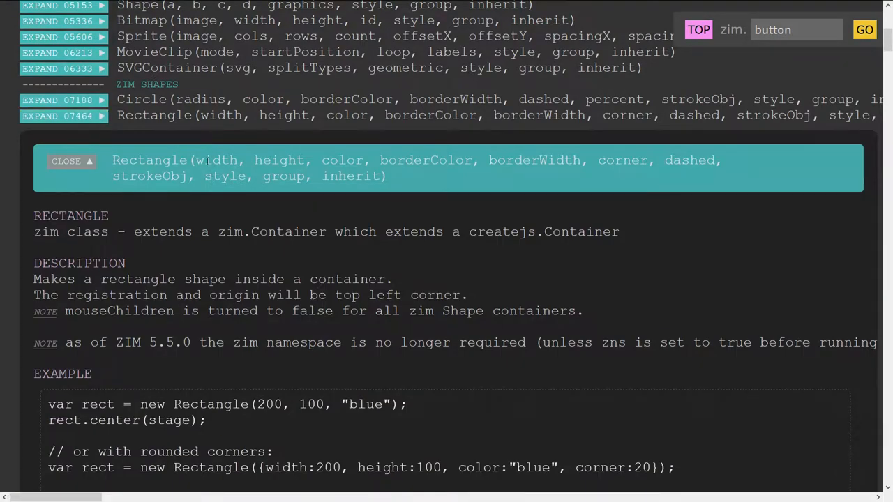
{"action": "double_click", "coordinate": [218, 159]}
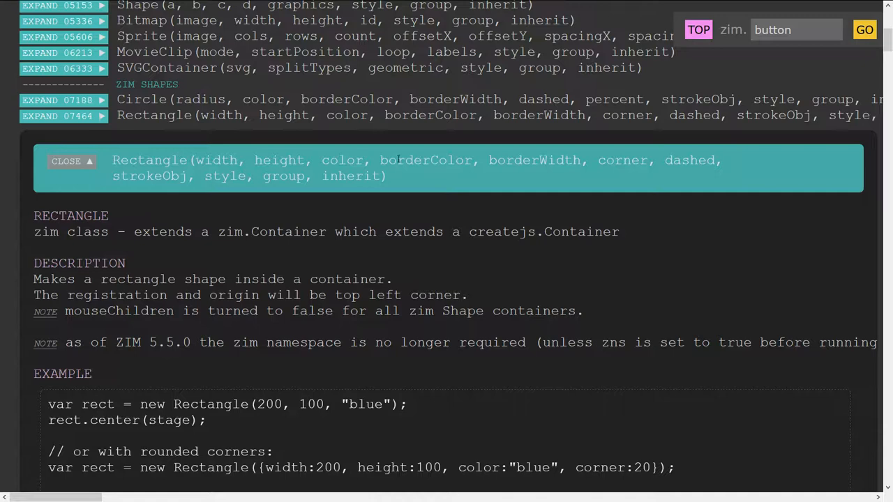
{"action": "mouse_move", "coordinate": [469, 258]}
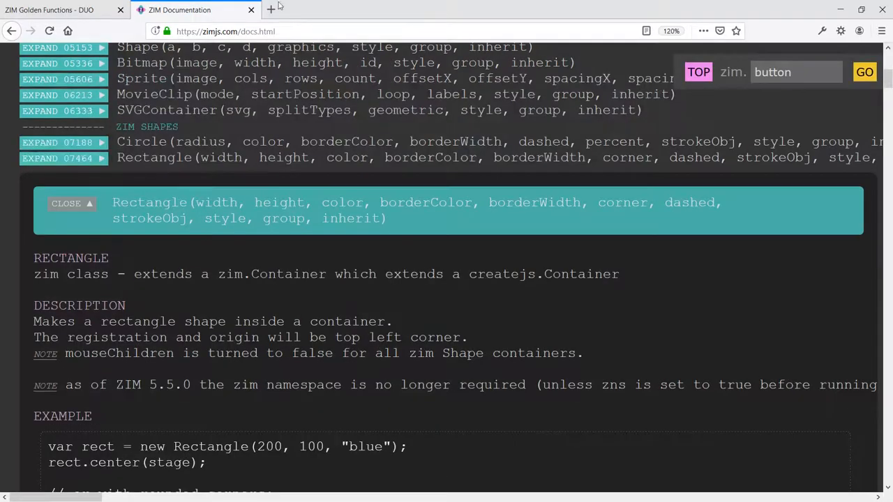
Switch to duo.html and scroll past the scaling and Frame setup to the Rectangle comments.
{"action": "left_click", "coordinate": [58, 10]}
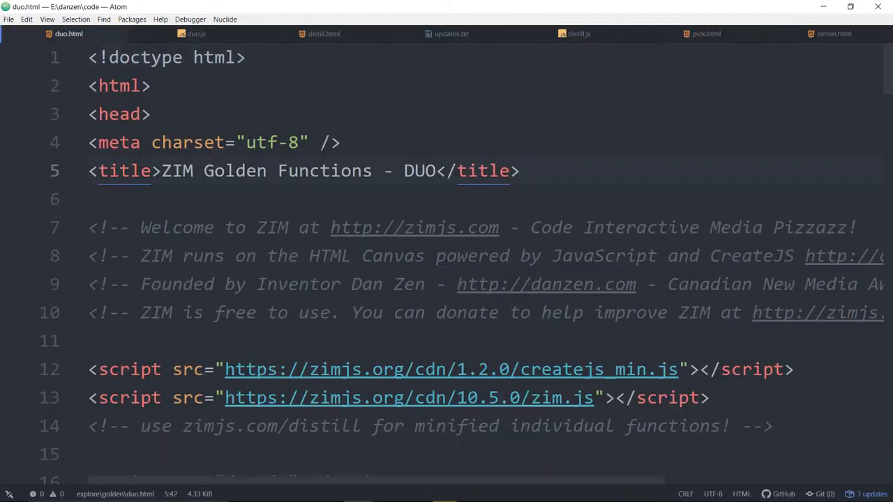
{"action": "left_click", "coordinate": [404, 170]}
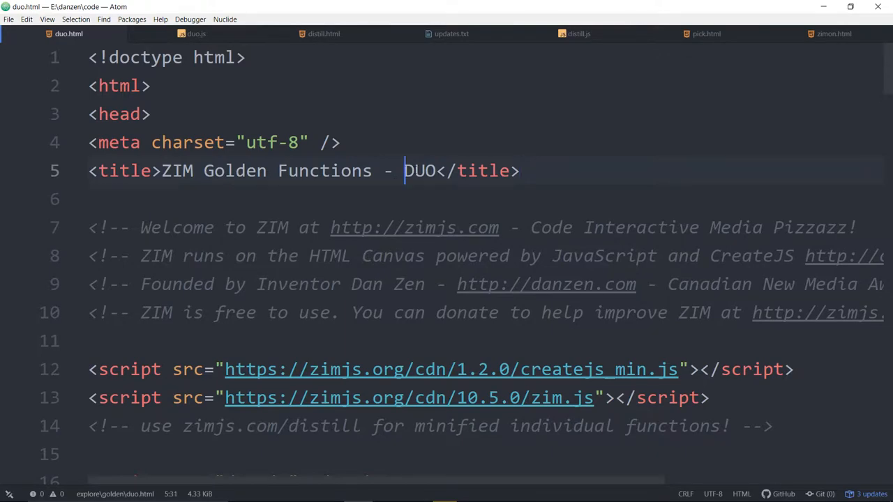
{"action": "scroll", "scroll_direction": "down", "scroll_amount": 3}
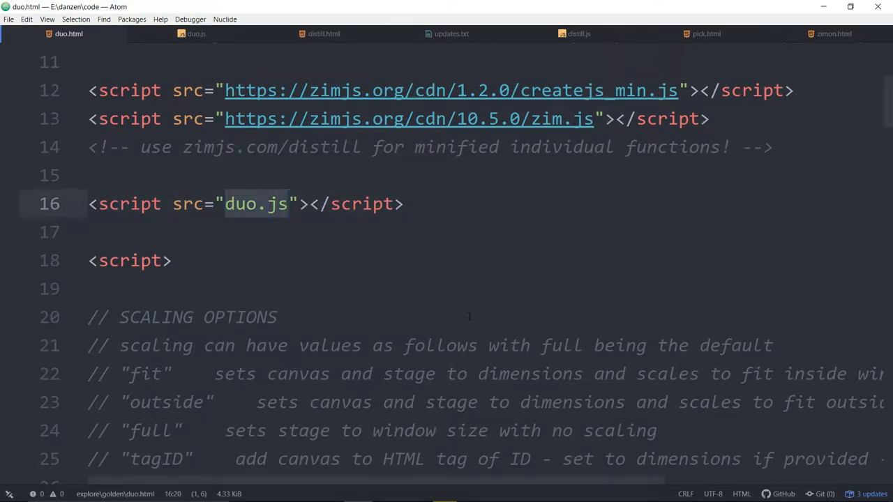
{"action": "scroll", "scroll_direction": "down", "scroll_amount": 3}
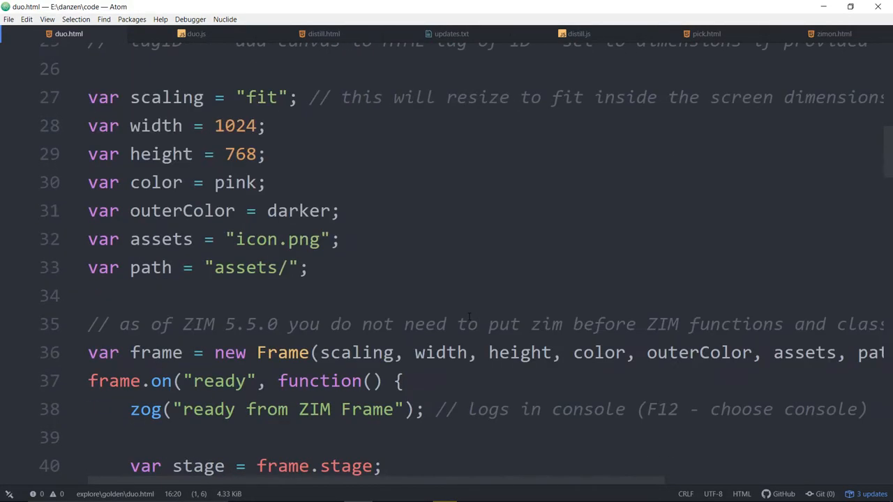
{"action": "scroll", "scroll_direction": "down", "scroll_amount": 3}
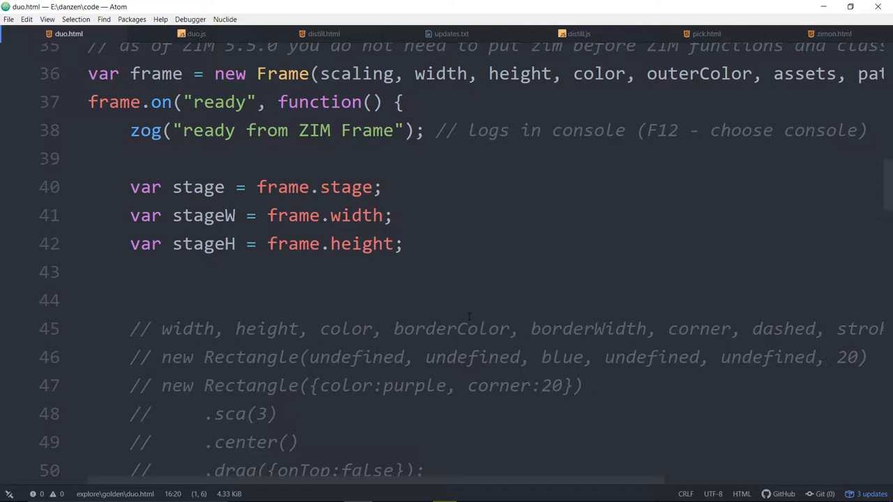
{"action": "scroll", "scroll_direction": "down", "scroll_amount": 3}
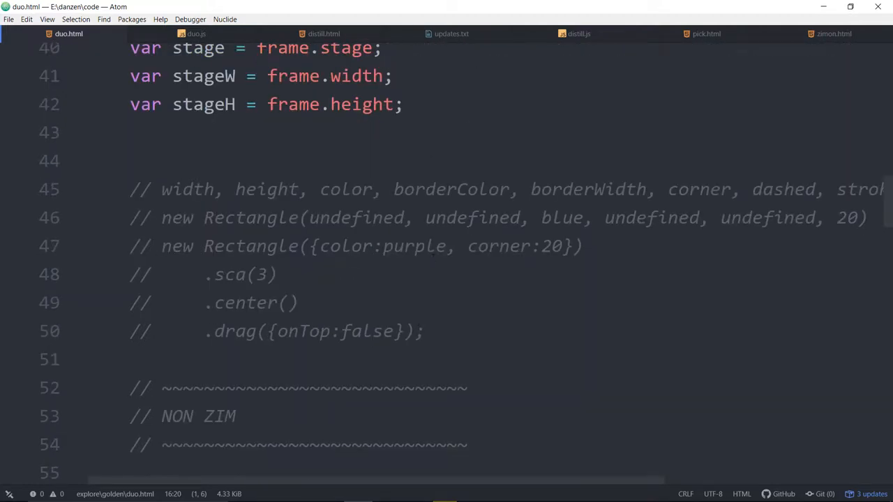
Add a new line creating new Rectangle(null, null, purple, null, null, ...).
{"action": "key", "text": "enter"}
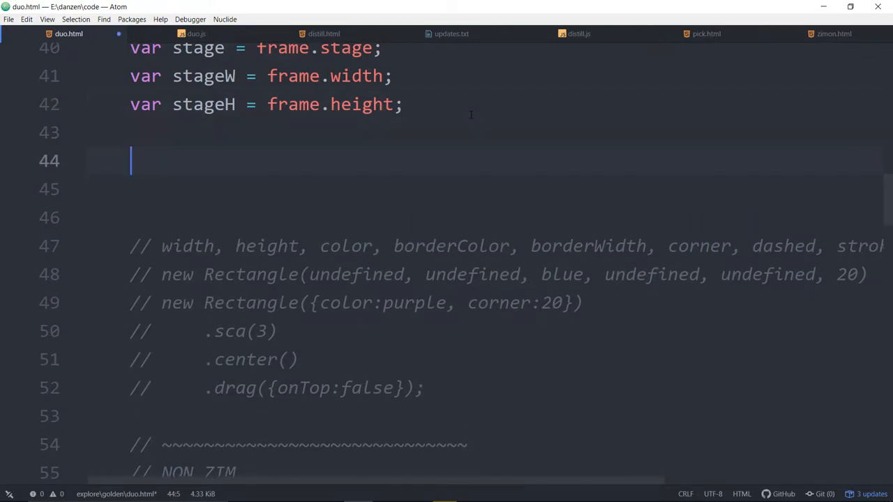
{"action": "type", "text": "new Rectanl"}
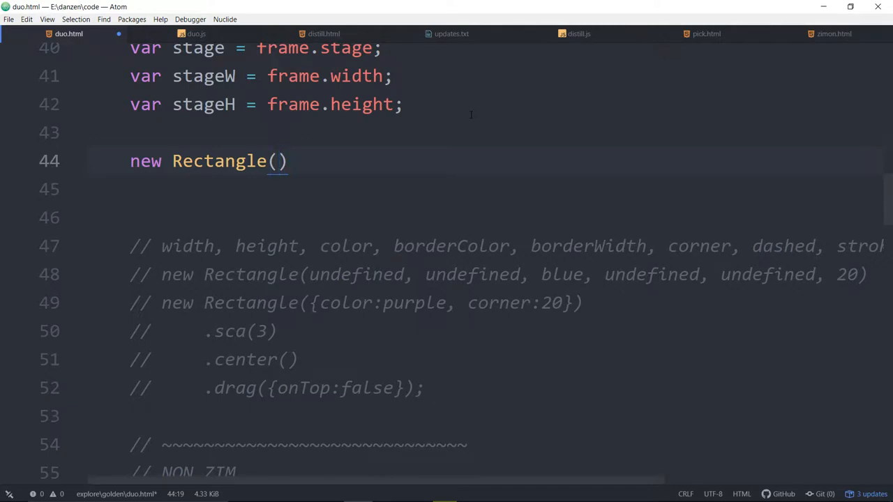
{"action": "type", "text": "null, nu"}
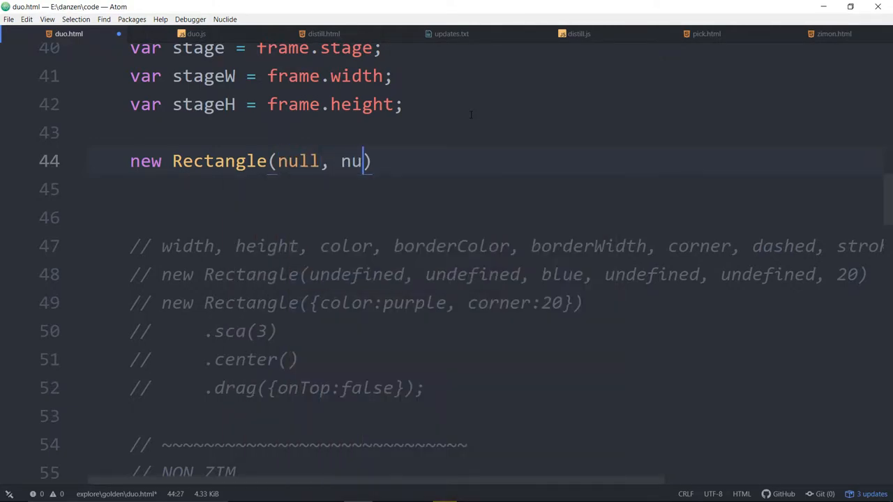
{"action": "type", "text": "ll,"}
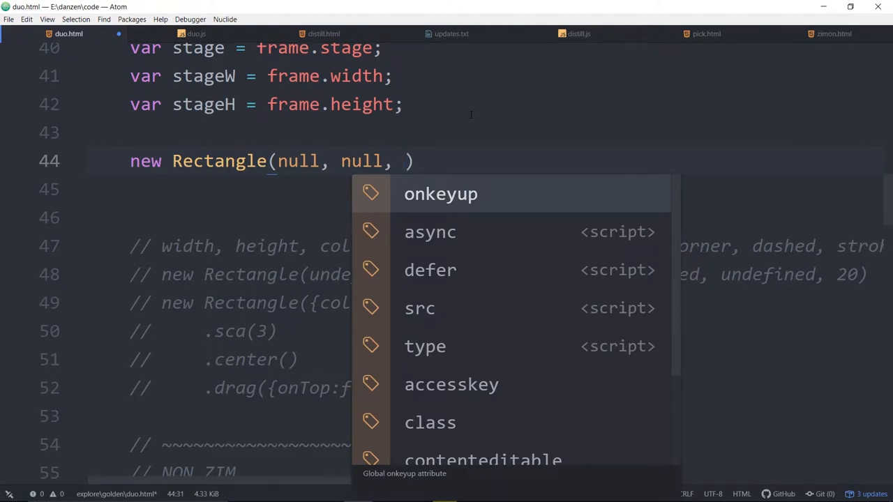
{"action": "type", "text": "purple"}
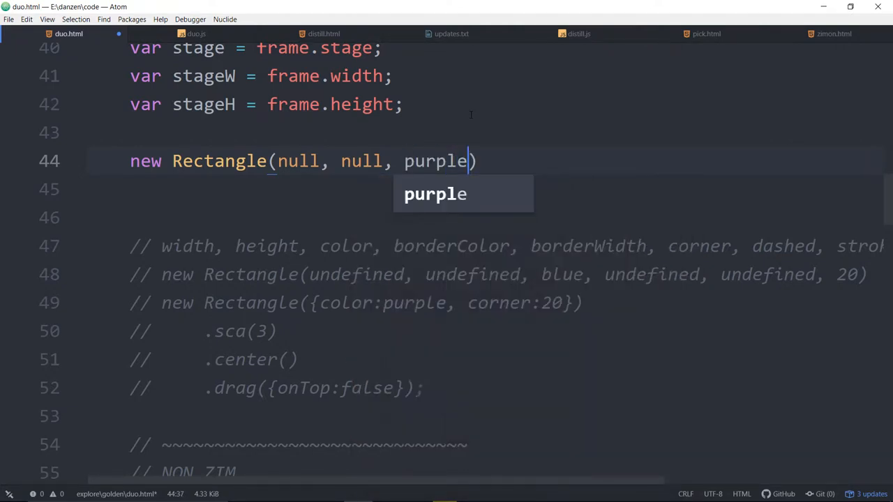
{"action": "type", "text": ", null"}
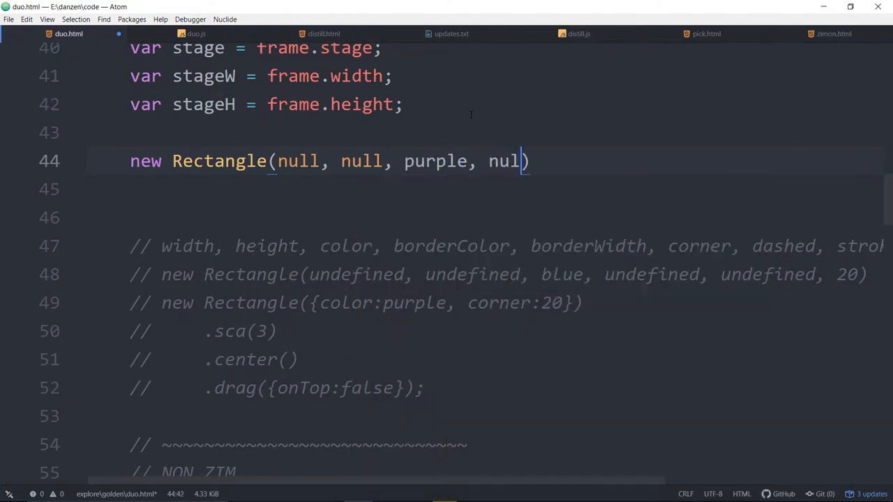
{"action": "type", "text": "l,"}
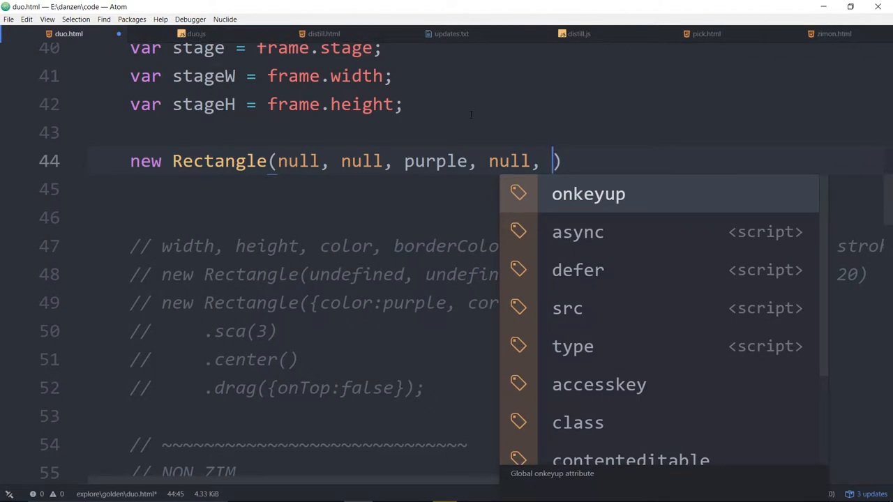
{"action": "type", "text": "null,"}
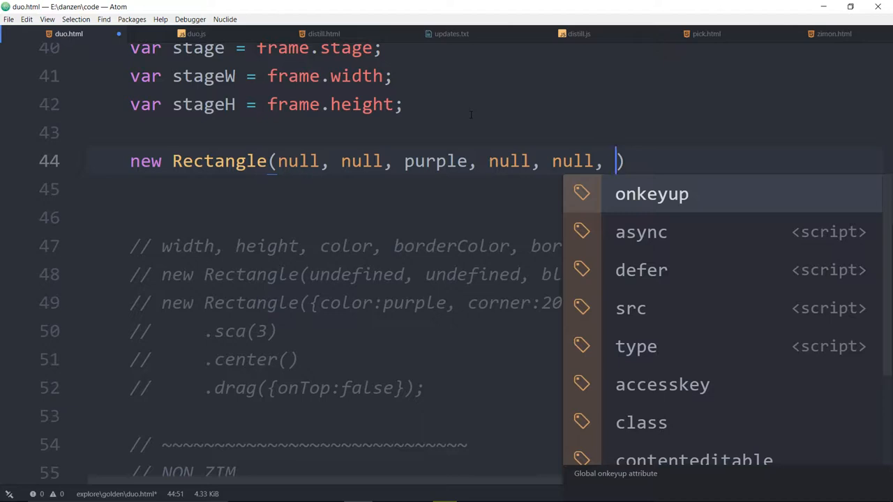
{"action": "key", "text": "Escape"}
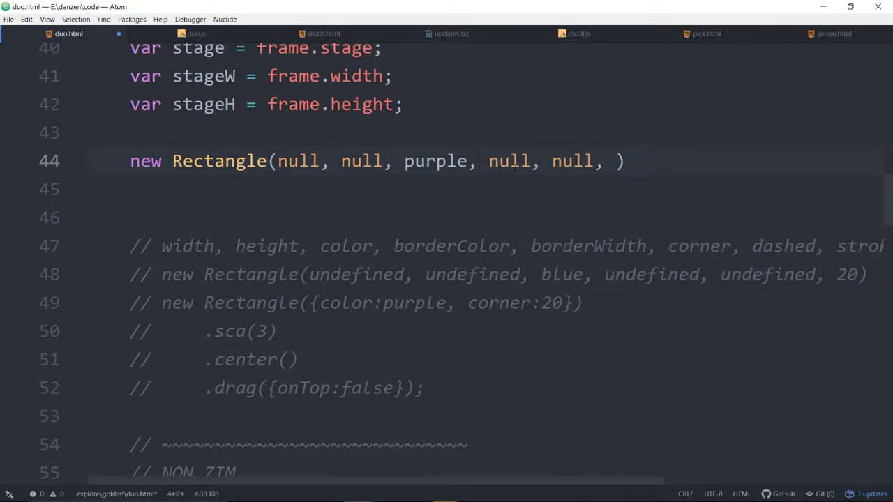
{"action": "left_click", "coordinate": [522, 162]}
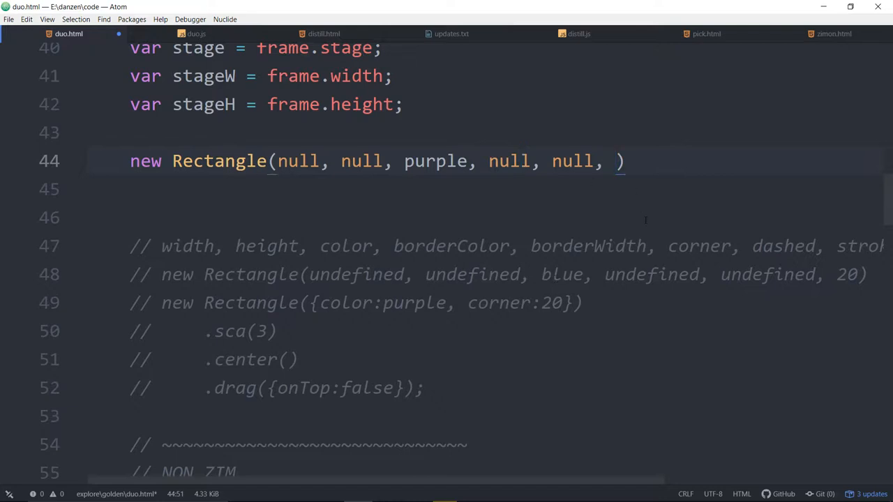
Set the corner argument to 20 and chain .sca(3).center() plus the start of .drag().
{"action": "left_click", "coordinate": [617, 161]}
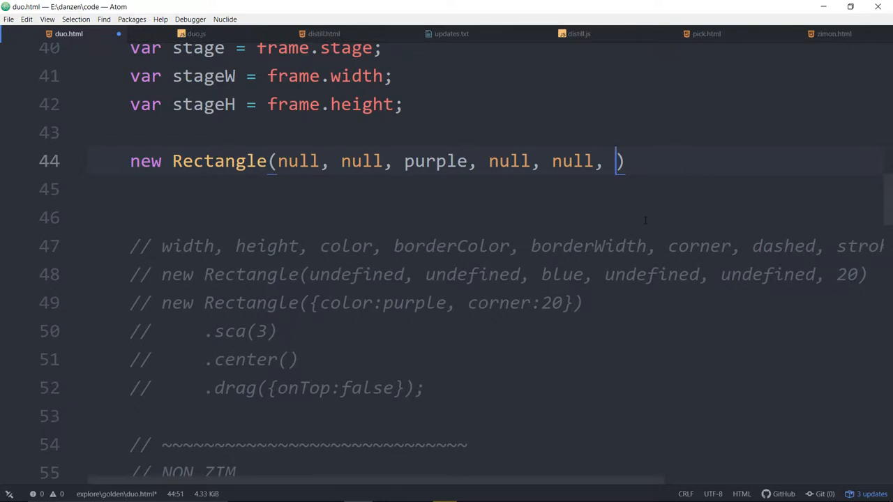
{"action": "type", "text": "20"}
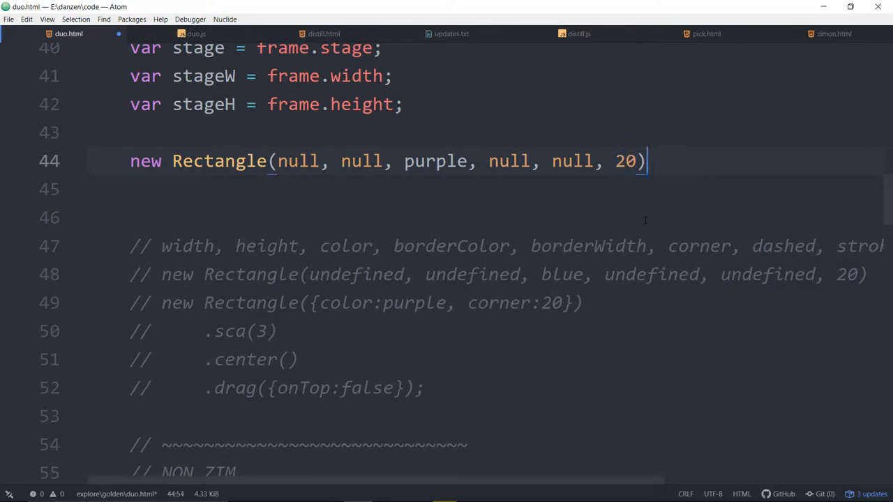
{"action": "type", "text": ".center()"}
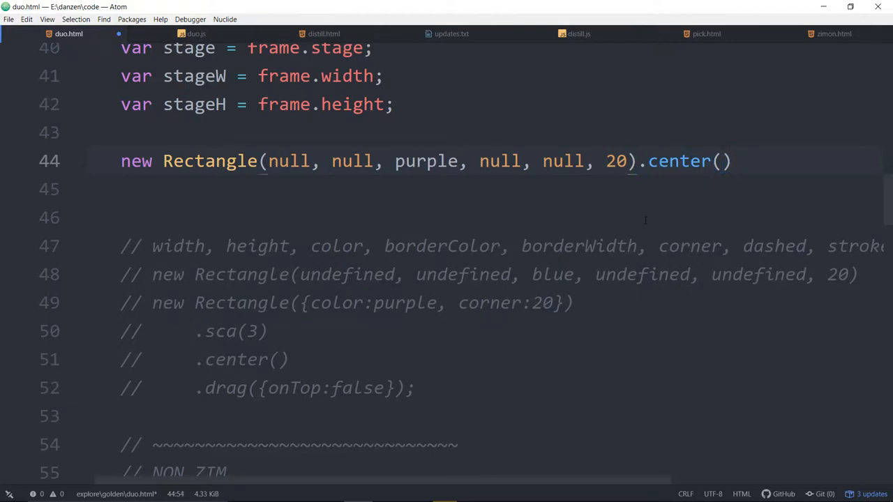
{"action": "type", "text": ".sca()"}
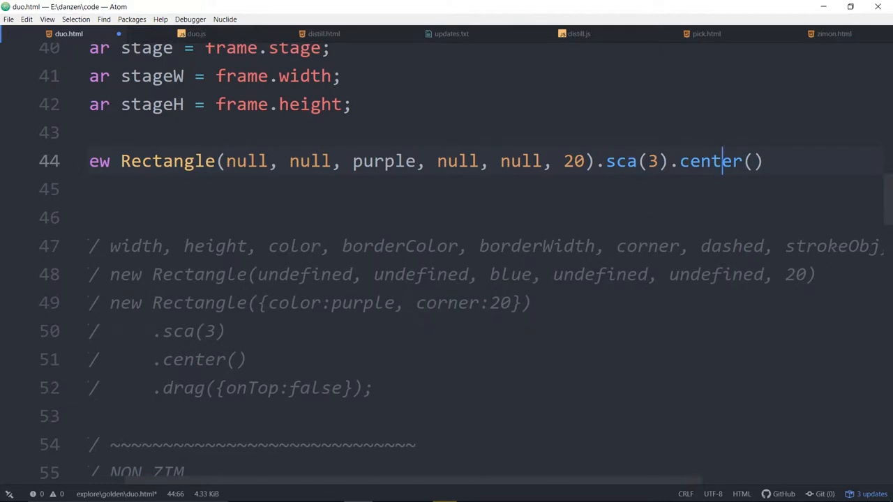
{"action": "left_click", "coordinate": [765, 162]}
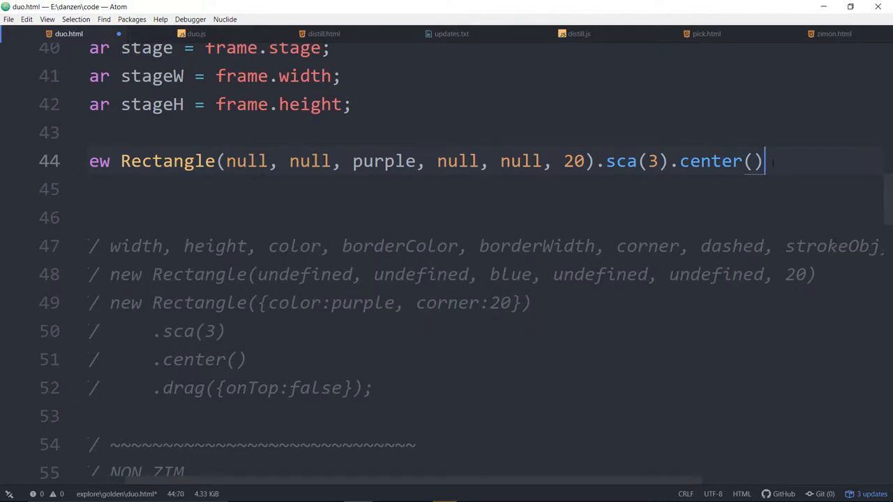
{"action": "type", "text": ".dar"}
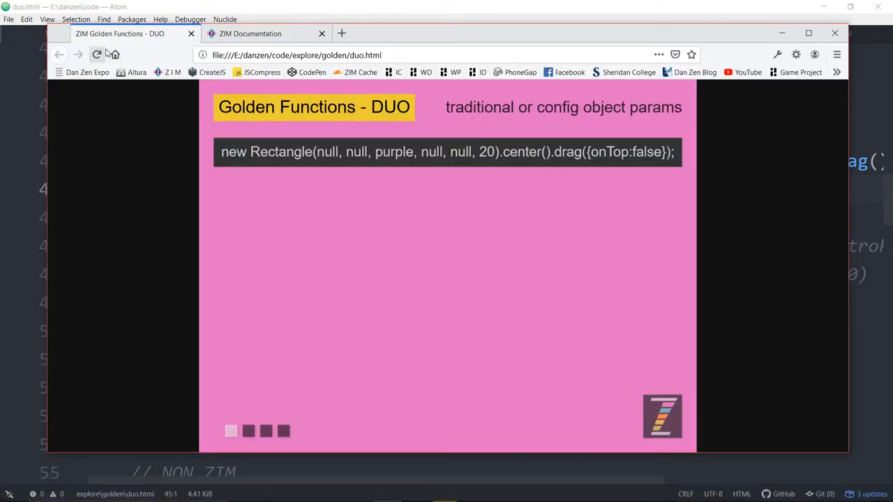
Reload the page and drag the purple rounded rectangle around the stage.
{"action": "left_click", "coordinate": [97, 54]}
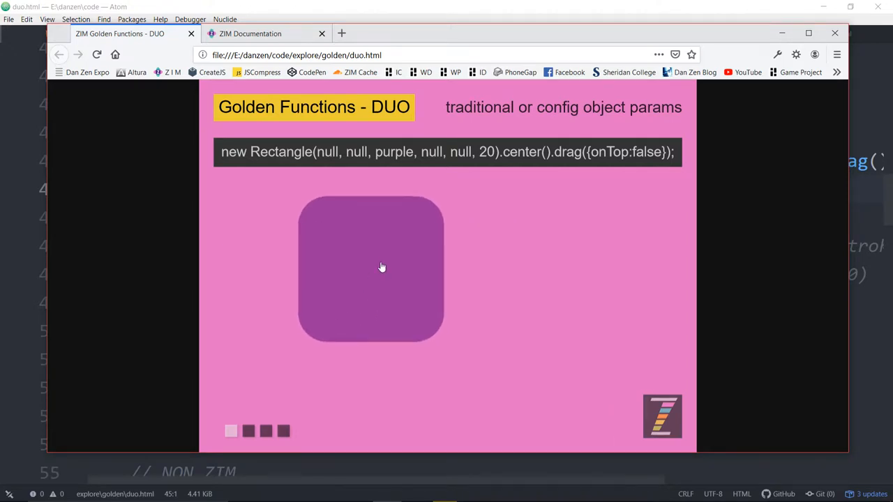
{"action": "left_click_drag", "start_coordinate": [371, 268], "coordinate": [349, 152]}
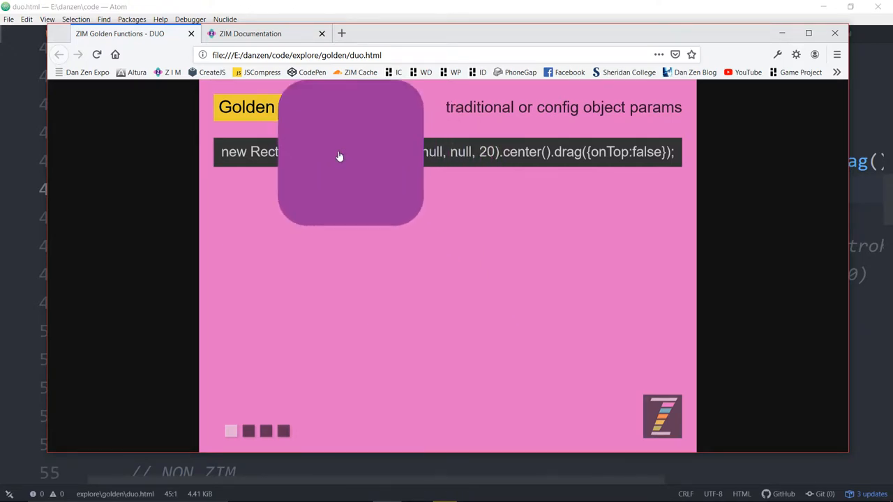
{"action": "left_click_drag", "start_coordinate": [340, 156], "coordinate": [445, 181]}
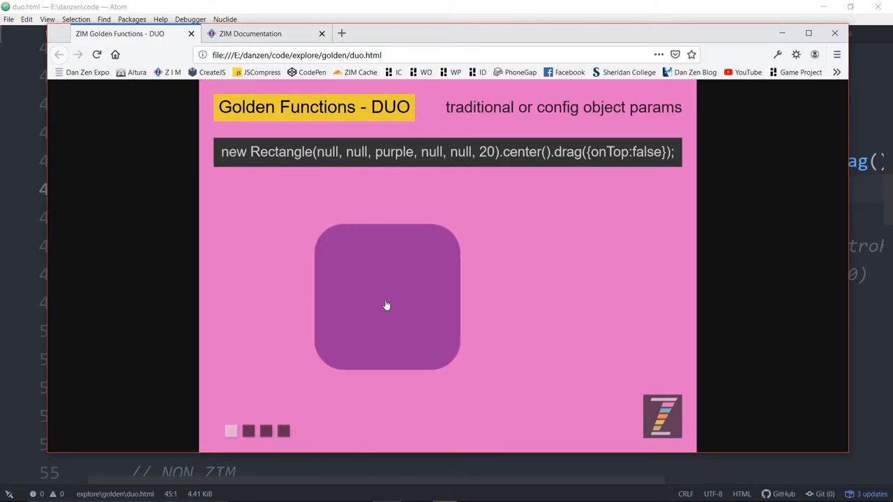
{"action": "left_click_drag", "start_coordinate": [388, 304], "coordinate": [394, 178]}
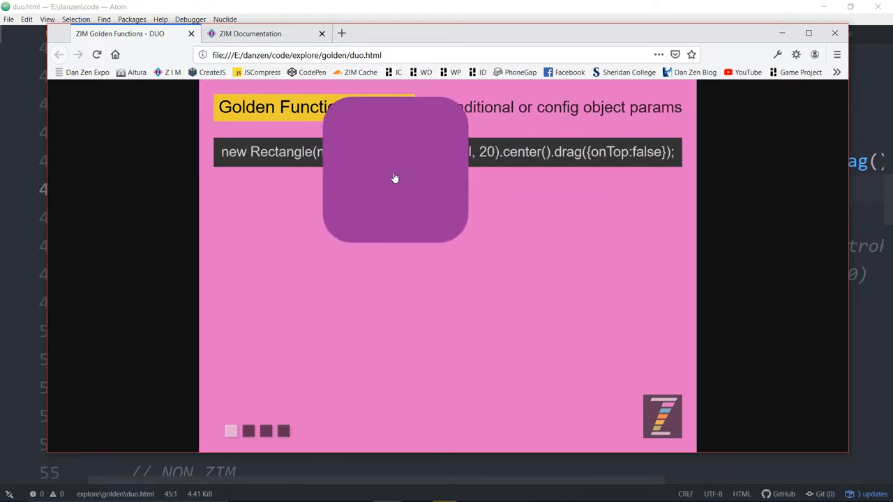
{"action": "left_click_drag", "start_coordinate": [395, 177], "coordinate": [391, 235]}
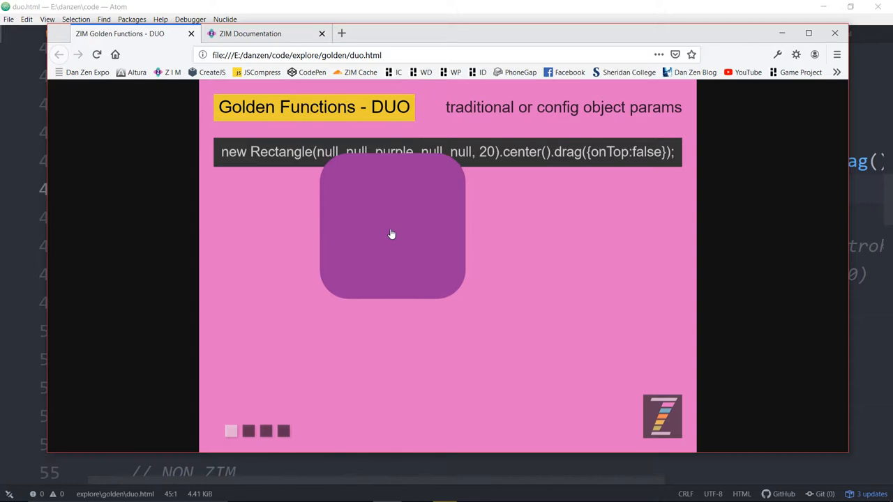
{"action": "left_click_drag", "start_coordinate": [391, 235], "coordinate": [369, 309]}
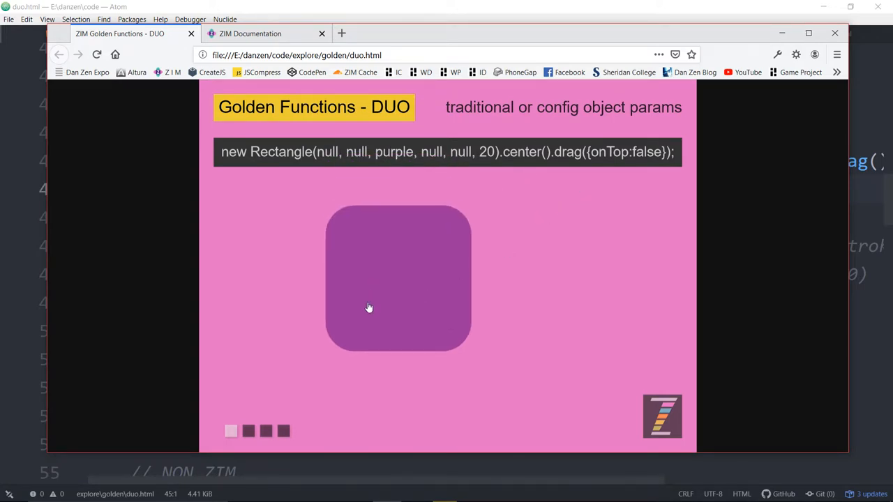
{"action": "left_click_drag", "start_coordinate": [368, 308], "coordinate": [349, 176]}
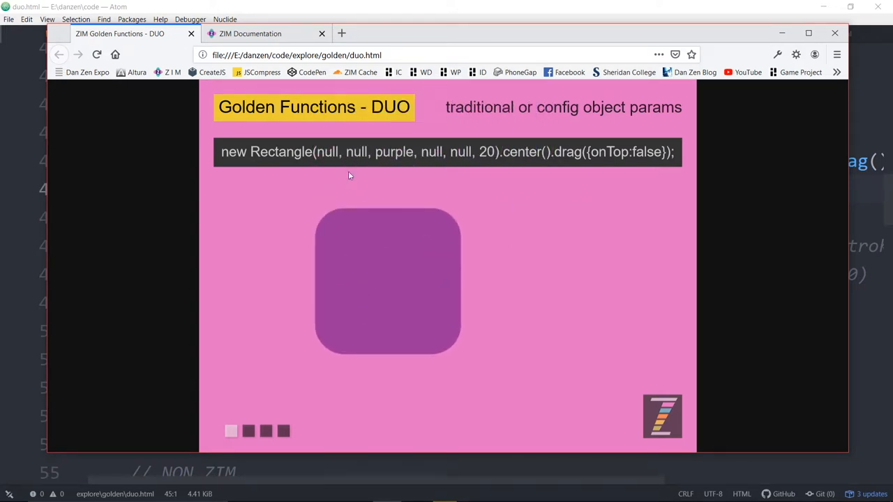
{"action": "mouse_move", "coordinate": [845, 198]}
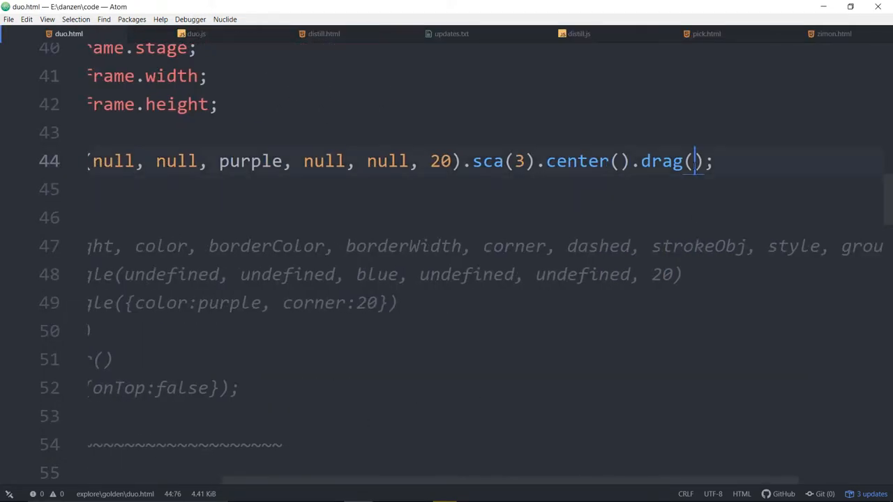
Pass {onTop:false} as a config object to the rectangle's drag() call.
{"action": "type", "text": "{"}
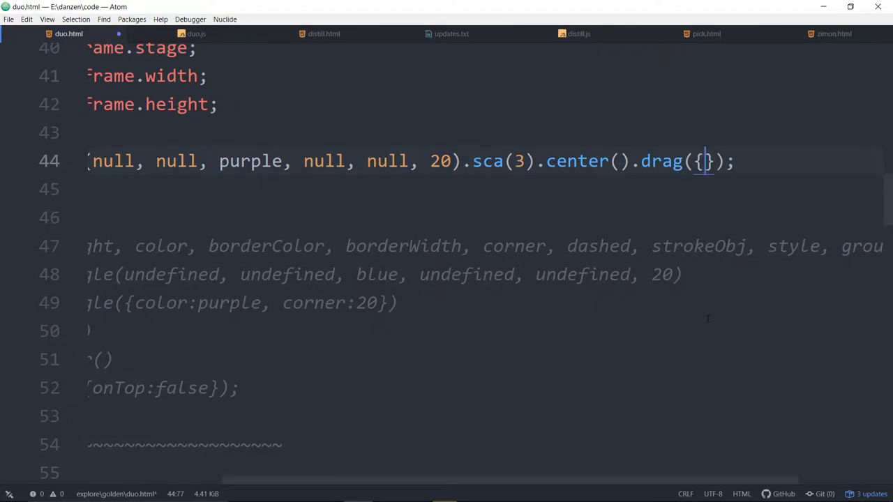
{"action": "type", "text": "onTop:"}
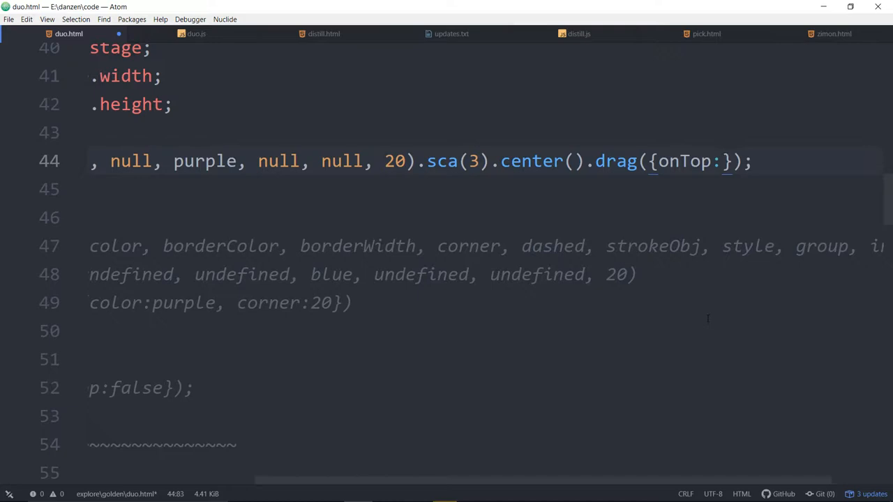
{"action": "type", "text": "fa"}
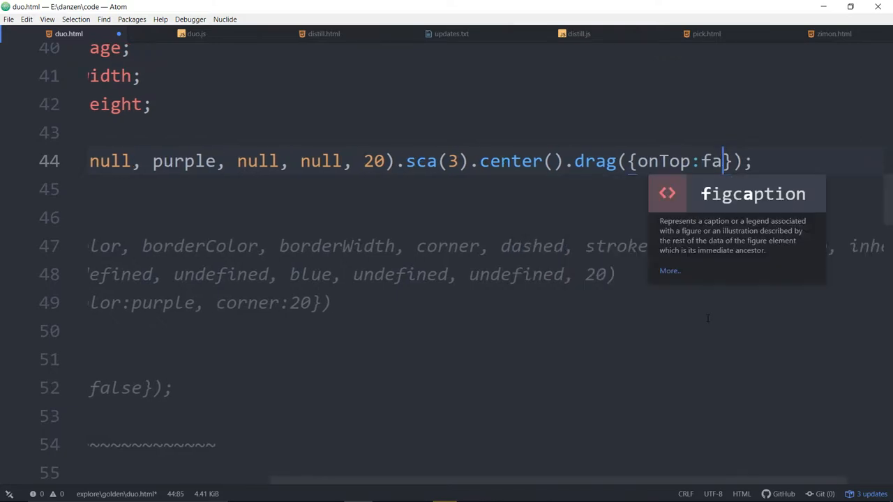
{"action": "type", "text": "lse"}
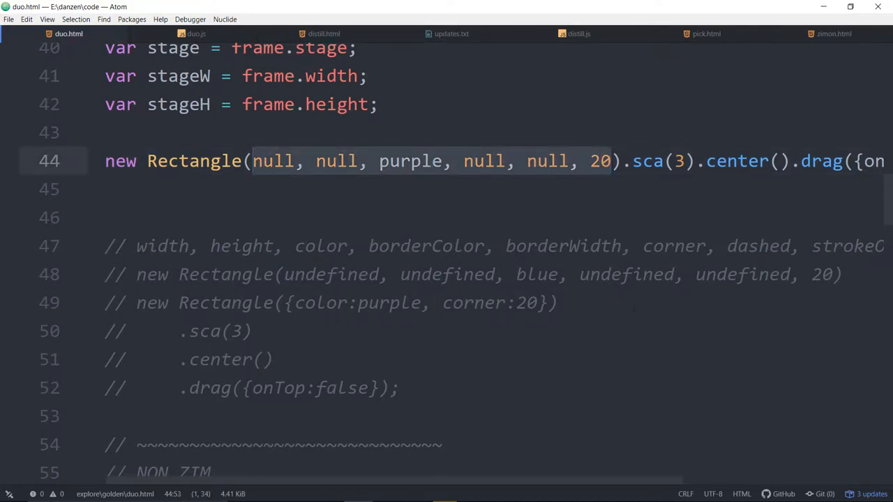
Replace the Rectangle's null arguments with the config object {color:blue, corner:20}.
{"action": "left_click", "coordinate": [264, 162]}
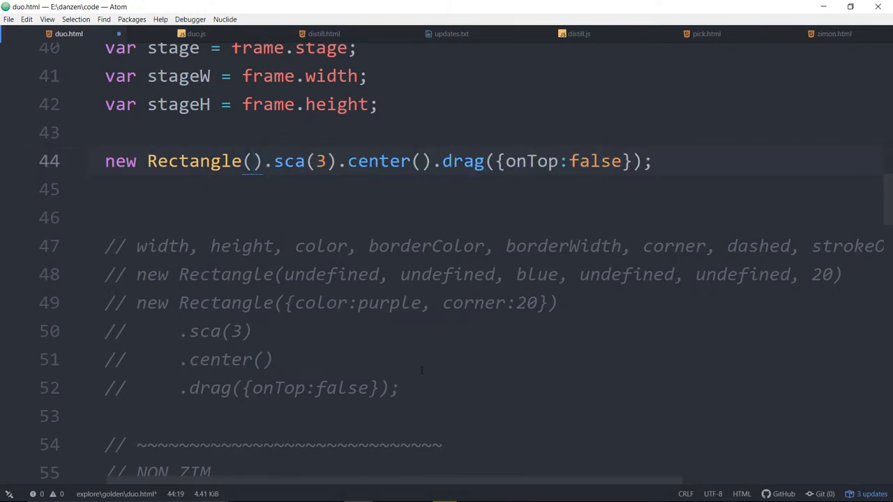
{"action": "left_click", "coordinate": [253, 162]}
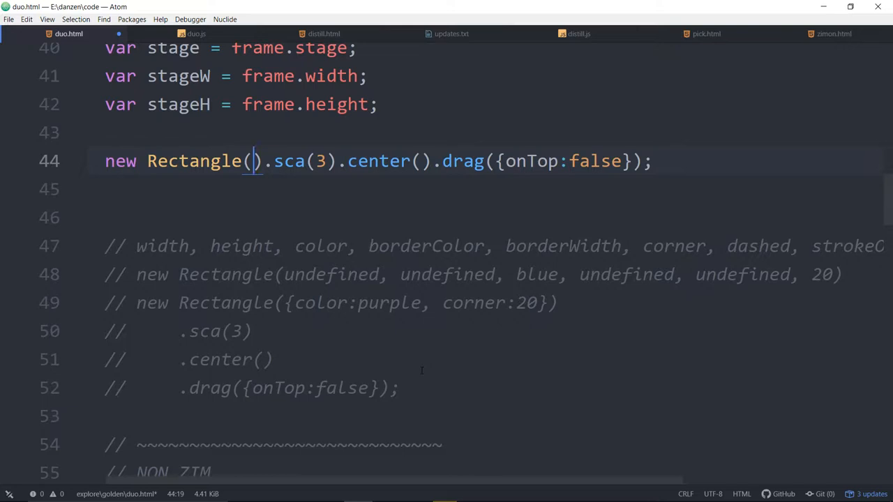
{"action": "type", "text": "{}"}
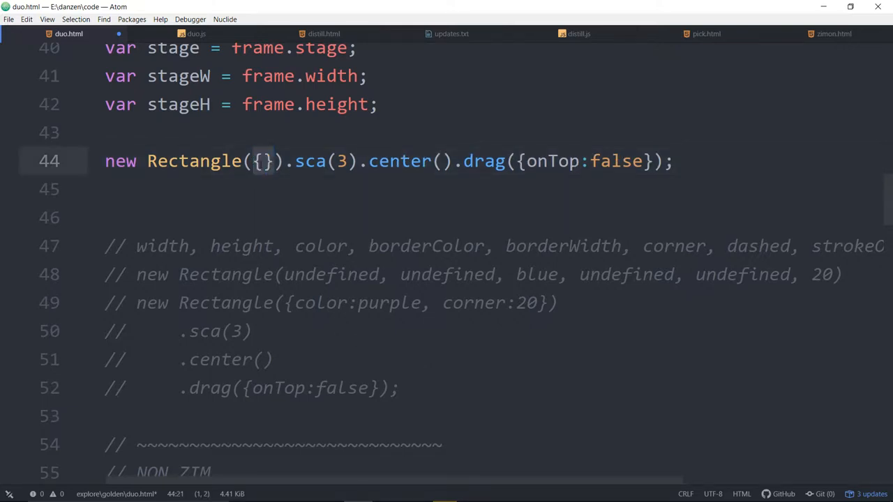
{"action": "type", "text": "cor"}
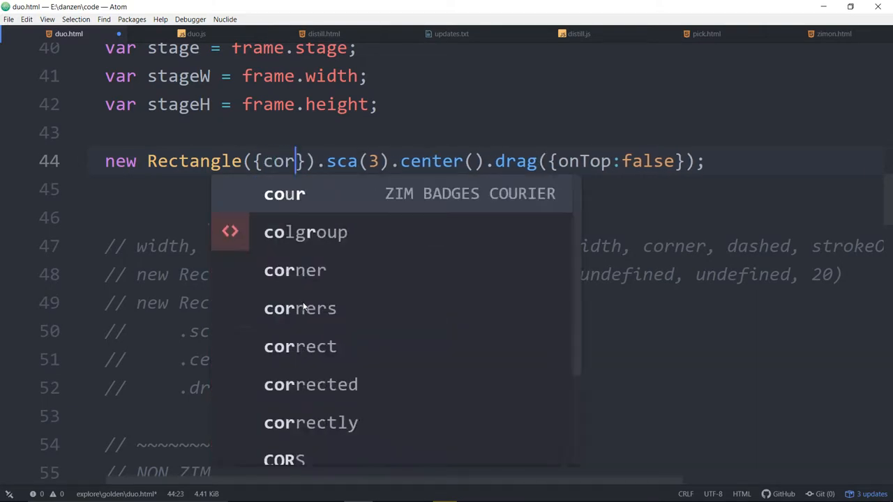
{"action": "type", "text": "lr:"}
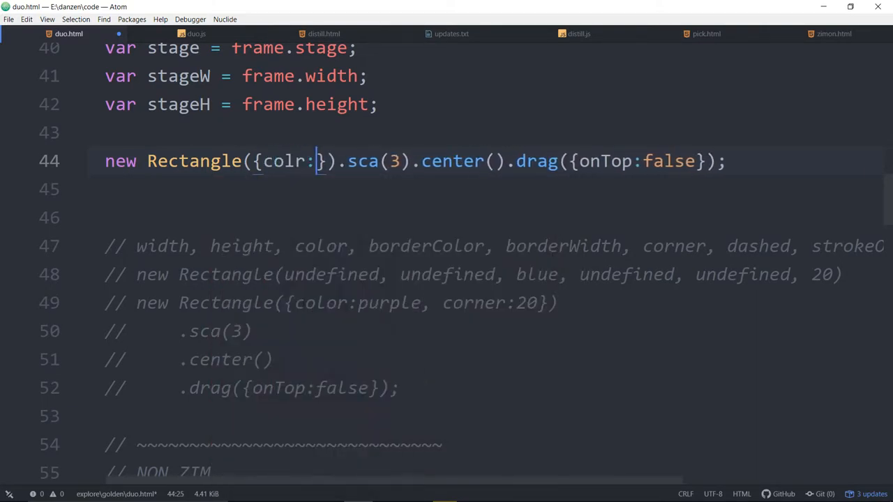
{"action": "type", "text": "o"}
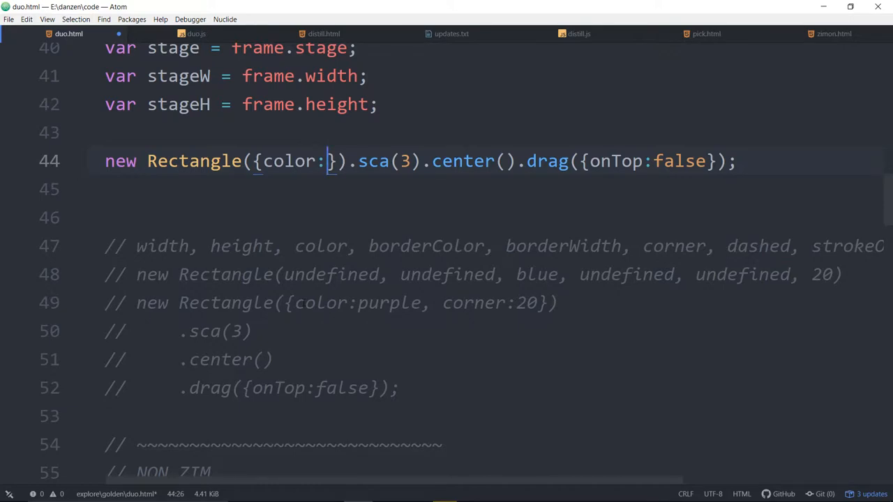
{"action": "type", "text": "blue,"}
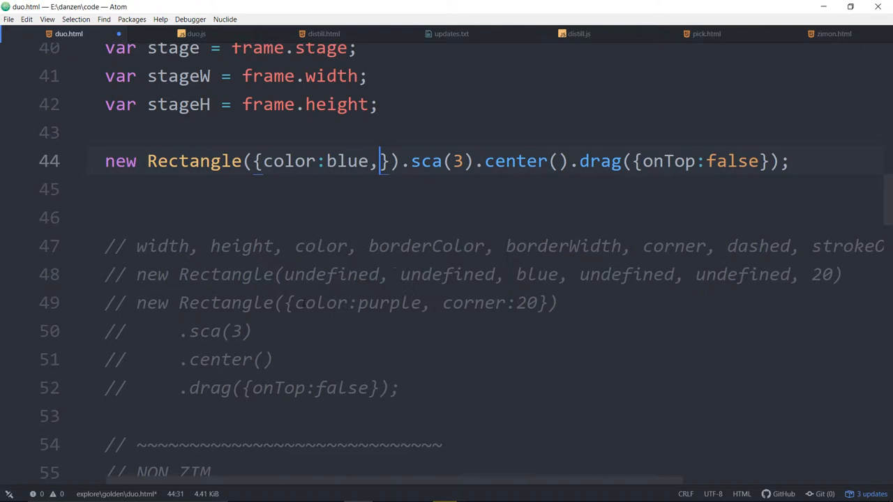
{"action": "type", "text": "corner:"}
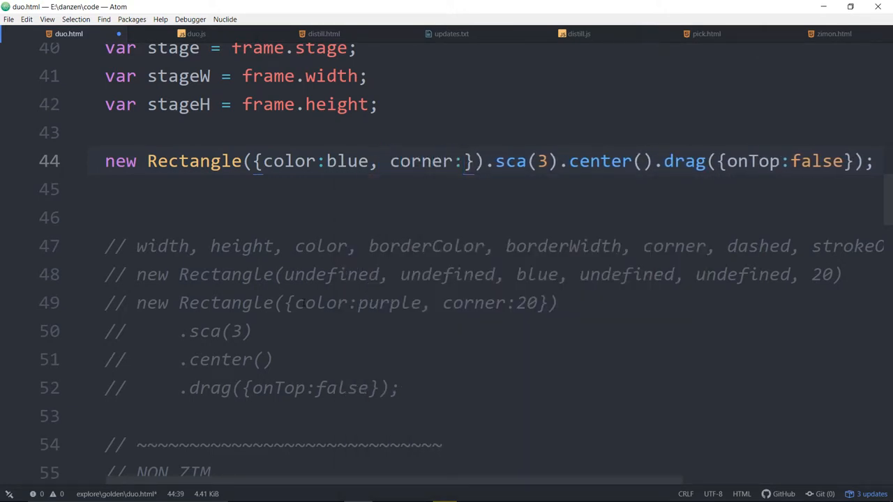
{"action": "type", "text": "20"}
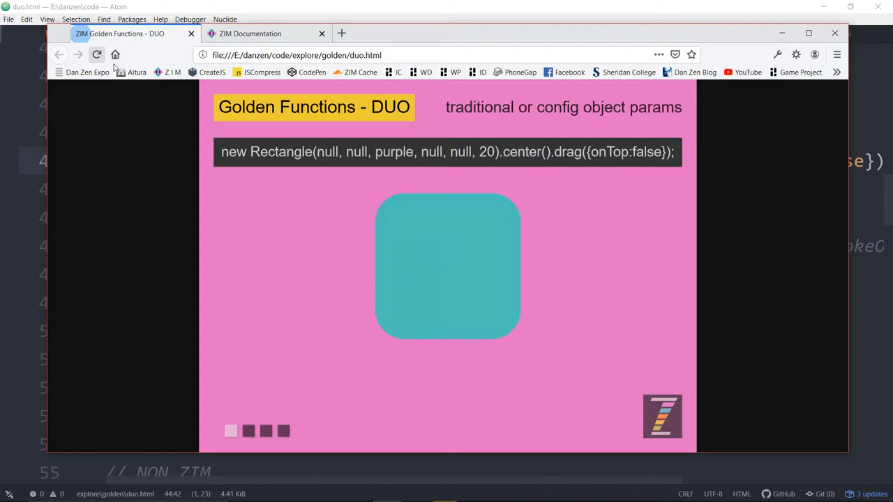
Drag the new blue rounded square around the stage.
{"action": "left_click_drag", "start_coordinate": [446, 265], "coordinate": [564, 140]}
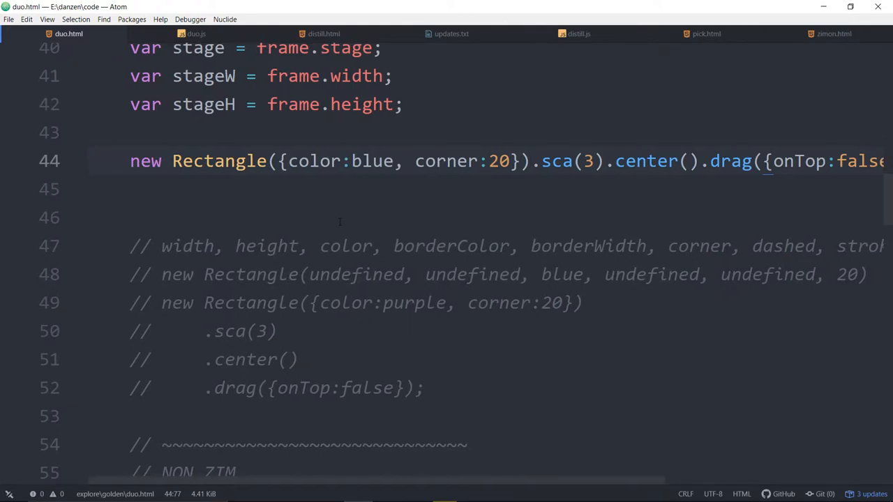
{"action": "mouse_move", "coordinate": [396, 266]}
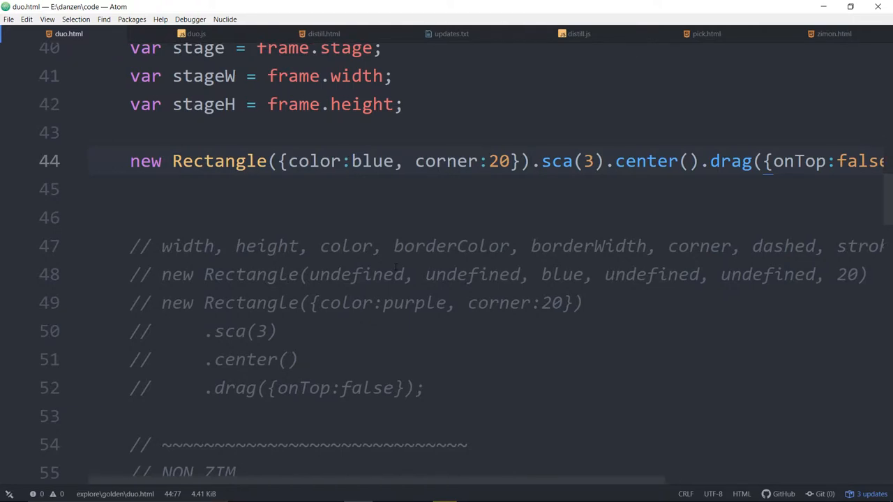
Scroll down to the NON ZIM section with the commented test function.
{"action": "scroll", "scroll_direction": "down", "scroll_amount": 3}
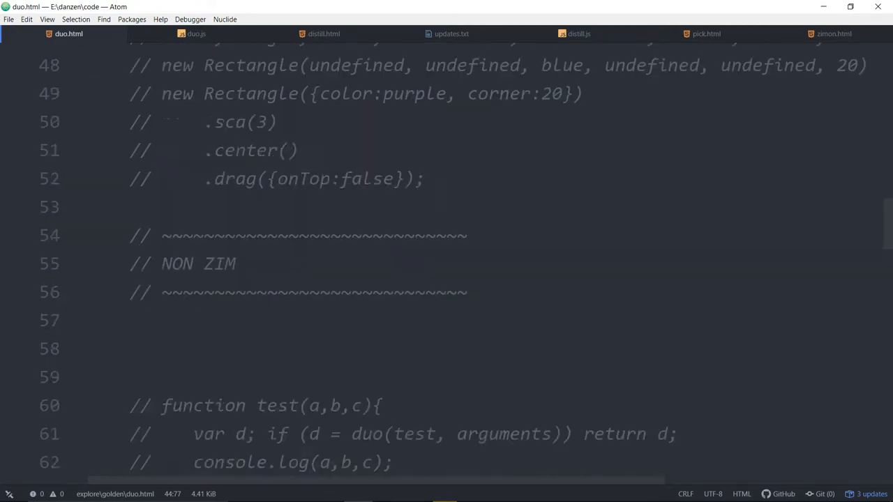
{"action": "scroll", "scroll_direction": "down", "scroll_amount": 3}
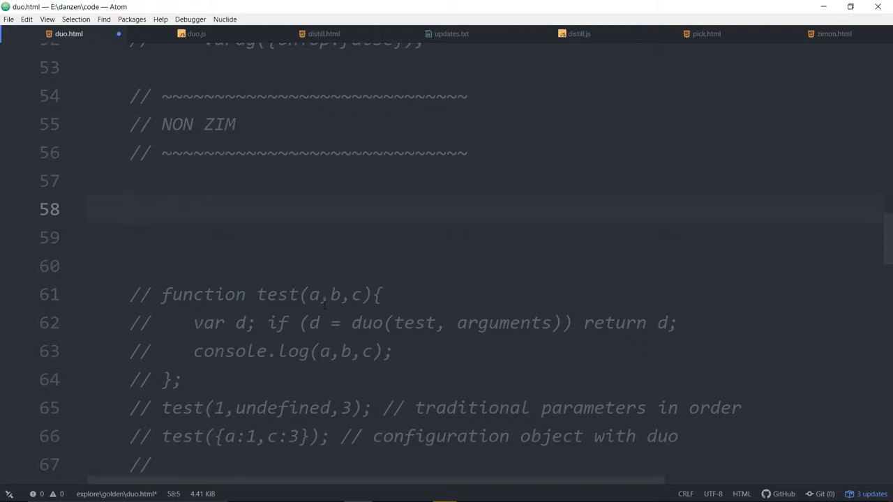
{"action": "left_click", "coordinate": [132, 209]}
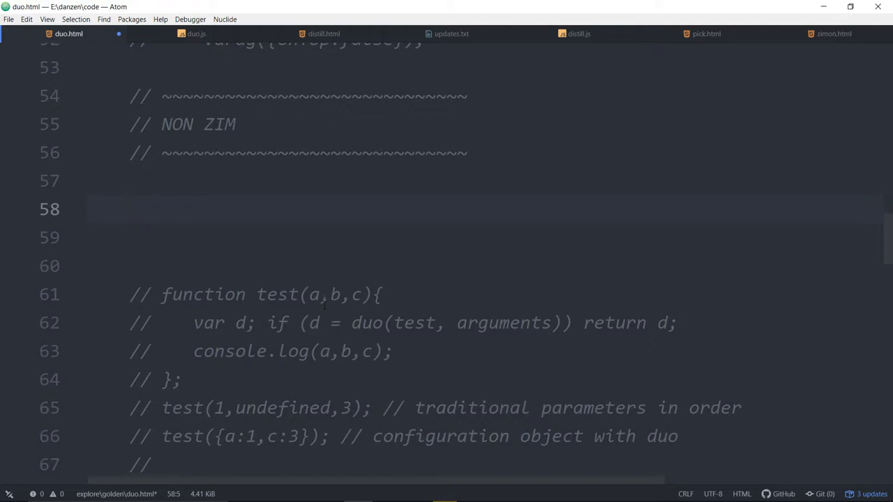
{"action": "type", "text": "function test(a,"}
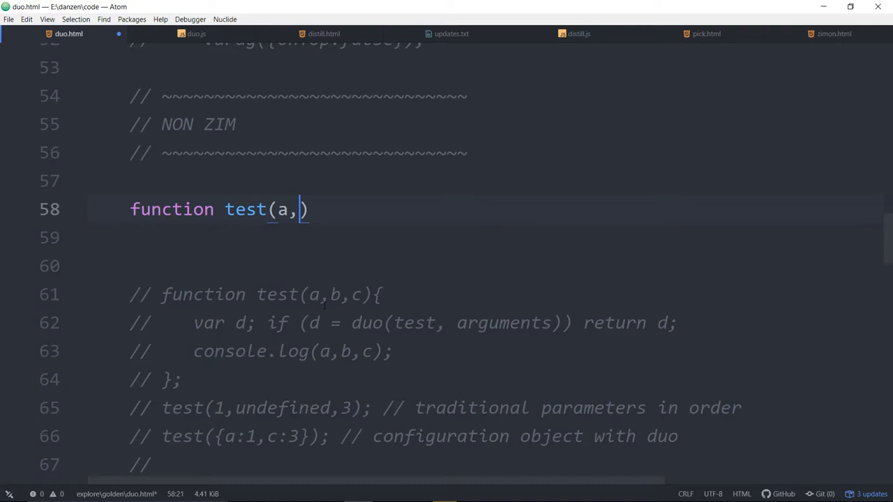
{"action": "type", "text": "b"}
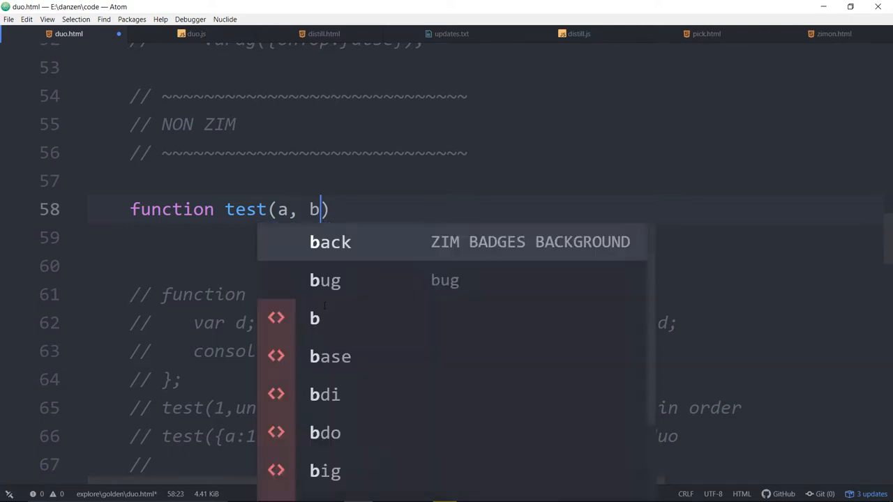
{"action": "type", "text": ", c) {"}
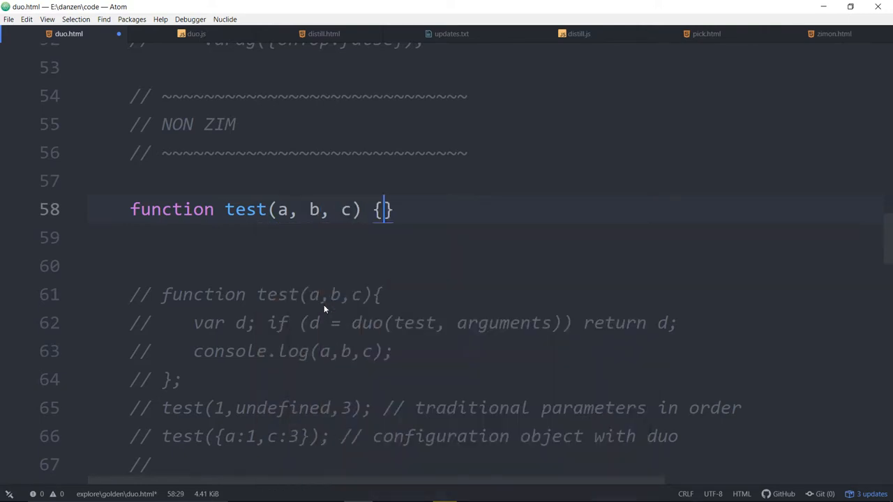
{"action": "key", "text": "enter"}
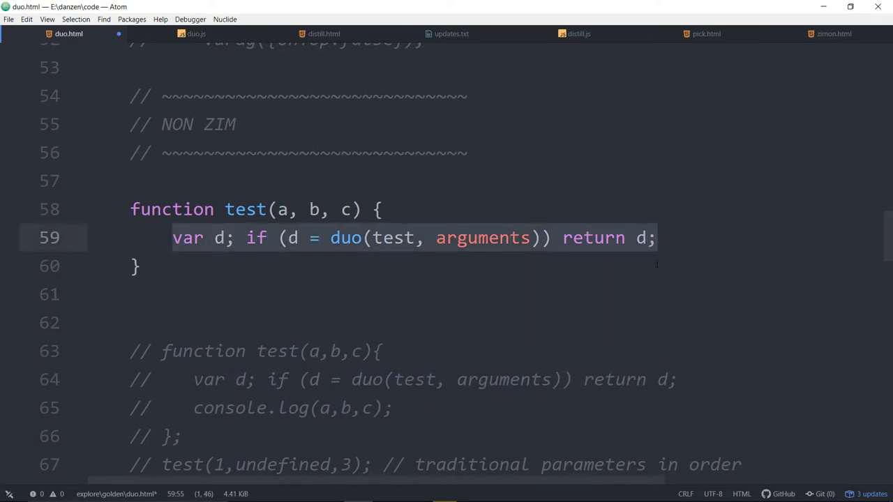
{"action": "left_click", "coordinate": [653, 237]}
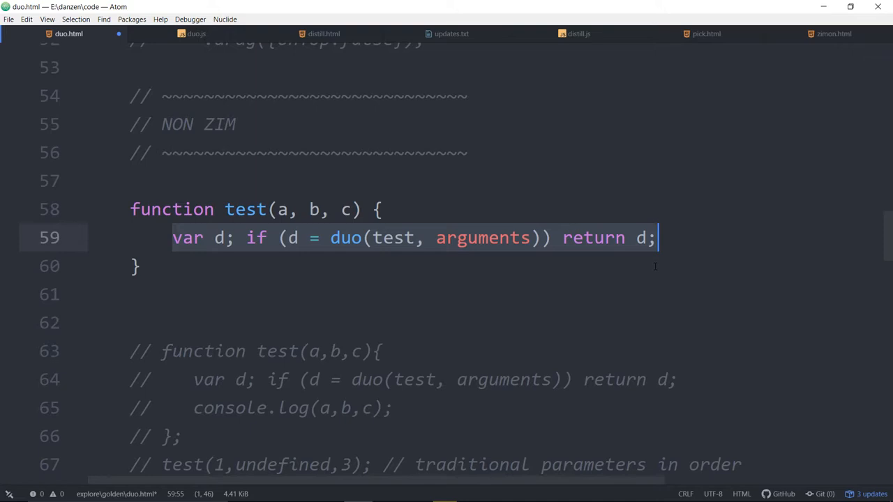
{"action": "left_click", "coordinate": [280, 209]}
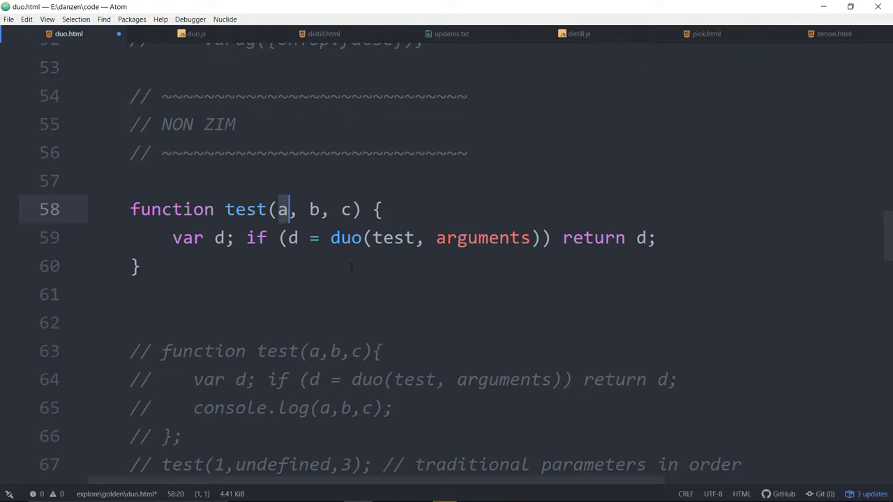
{"action": "left_click", "coordinate": [309, 209]}
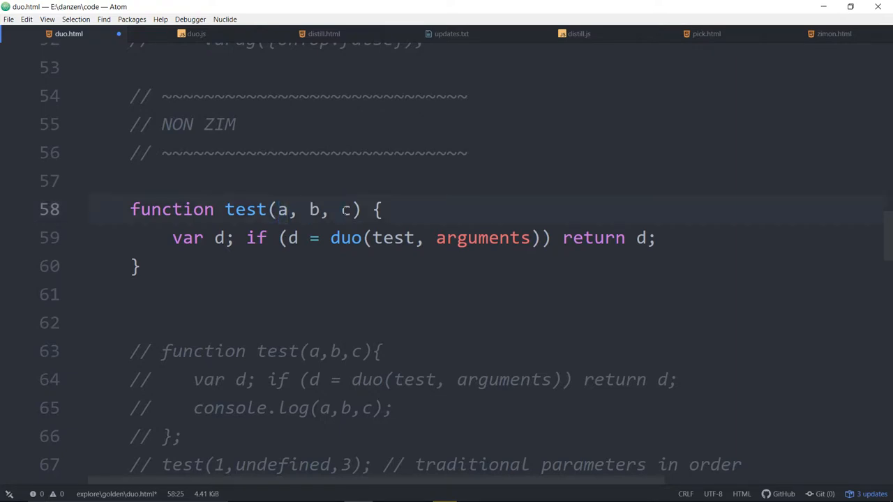
{"action": "left_click", "coordinate": [136, 265]}
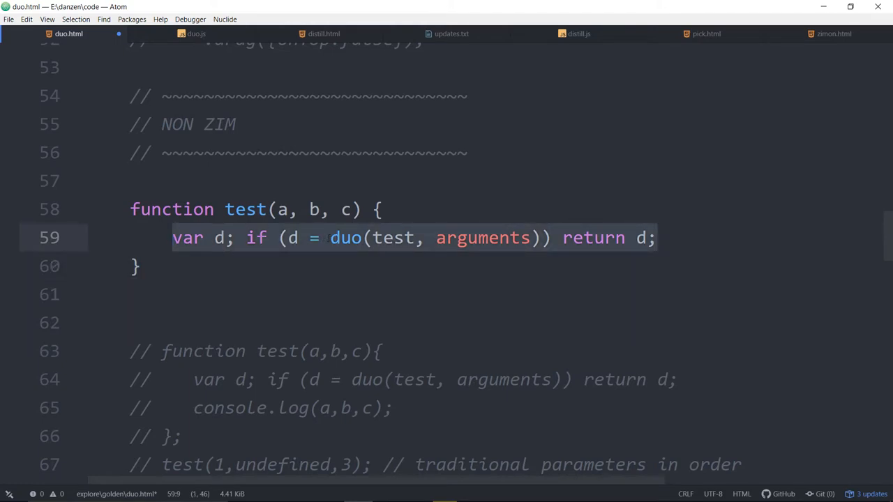
{"action": "mouse_move", "coordinate": [196, 34]}
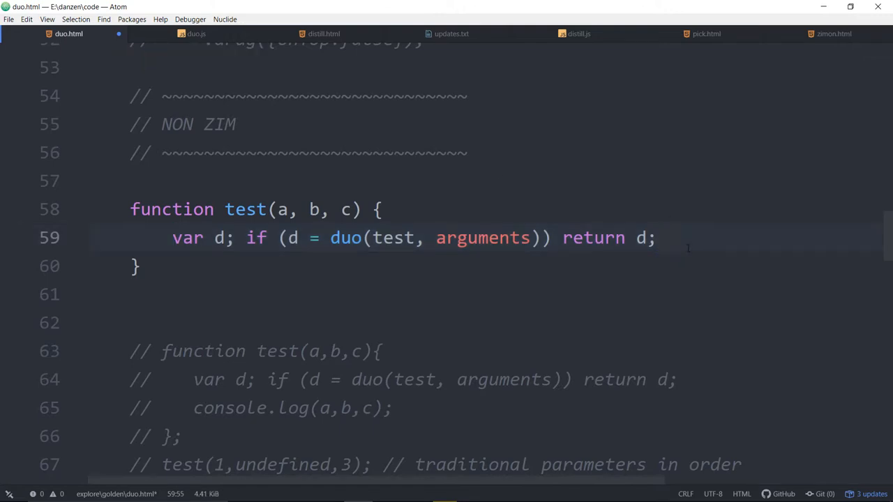
Add console.log(a, b, c); inside the test function.
{"action": "key", "text": "enter"}
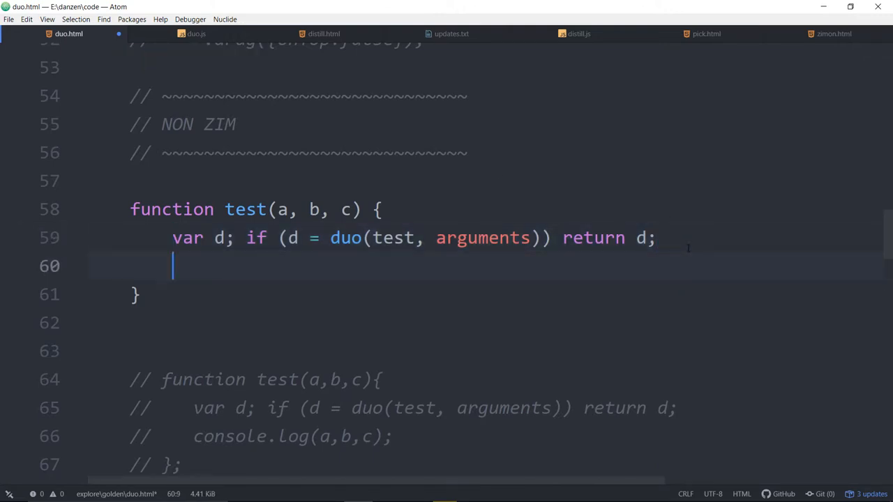
{"action": "type", "text": "console.log(a"}
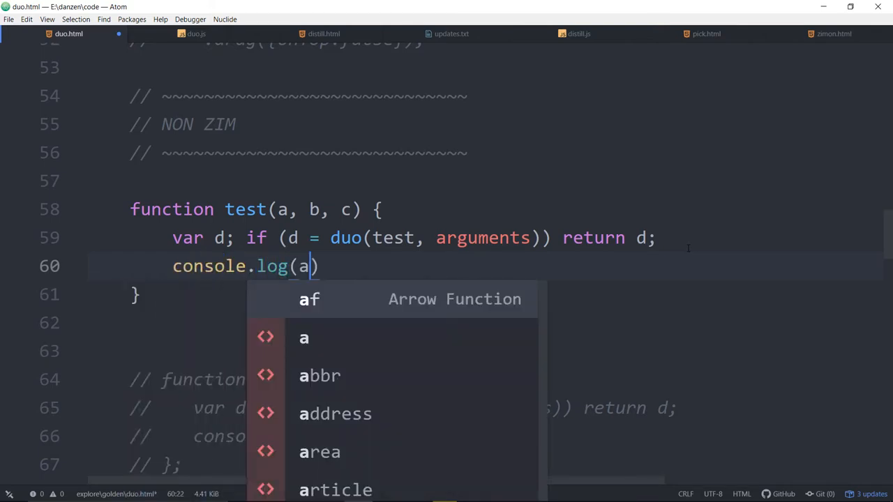
{"action": "type", "text": ", b, c"}
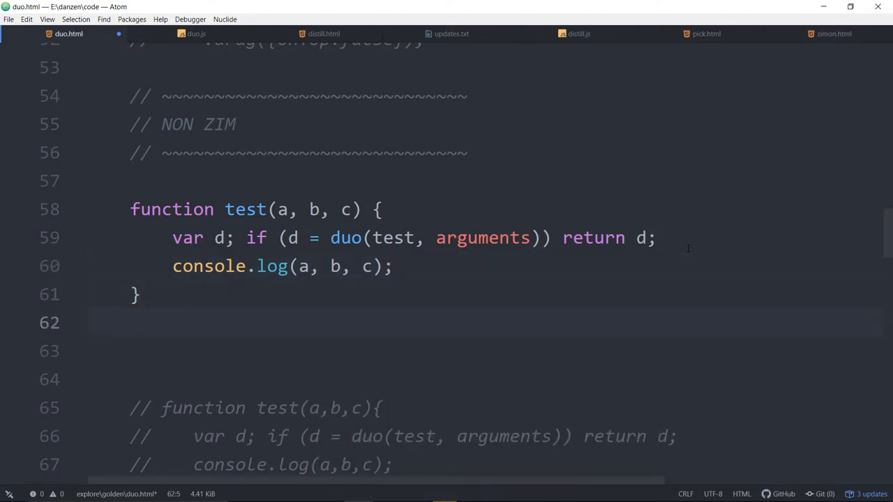
Call test(1,undefined,3); and then test({a:1, c:3}); below the function.
{"action": "type", "text": "test()"}
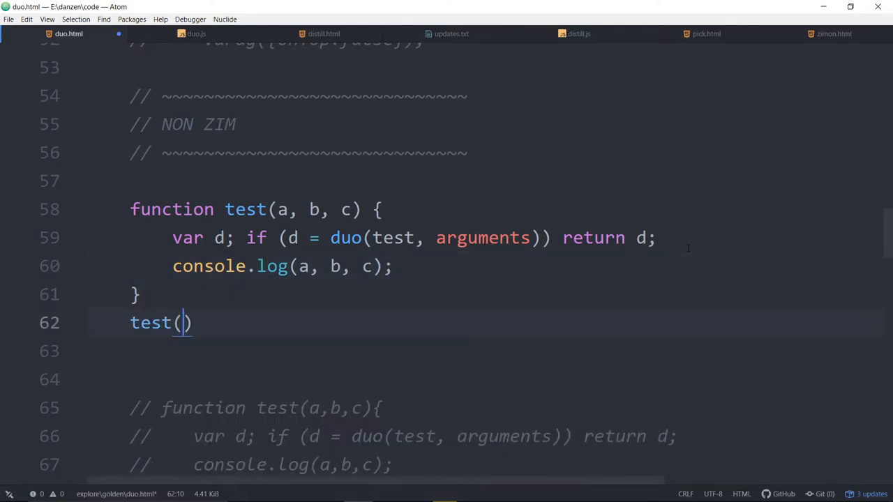
{"action": "type", "text": "1,undefined,"}
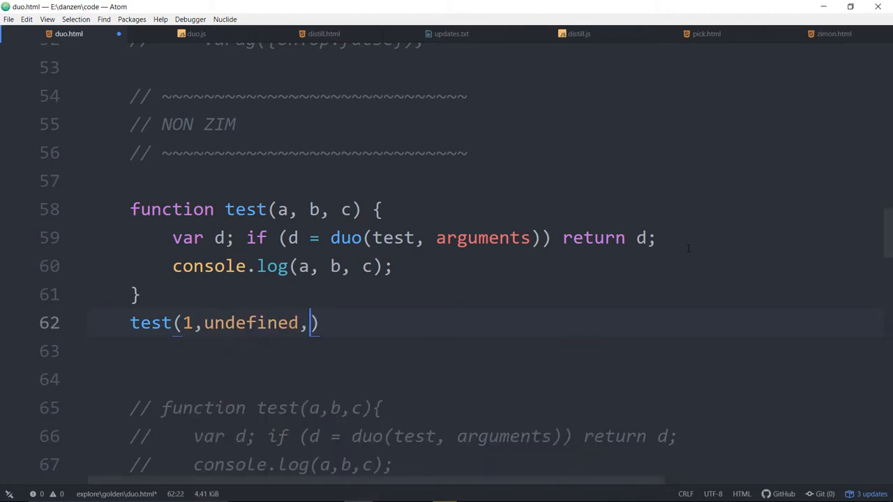
{"action": "type", "text": "3"}
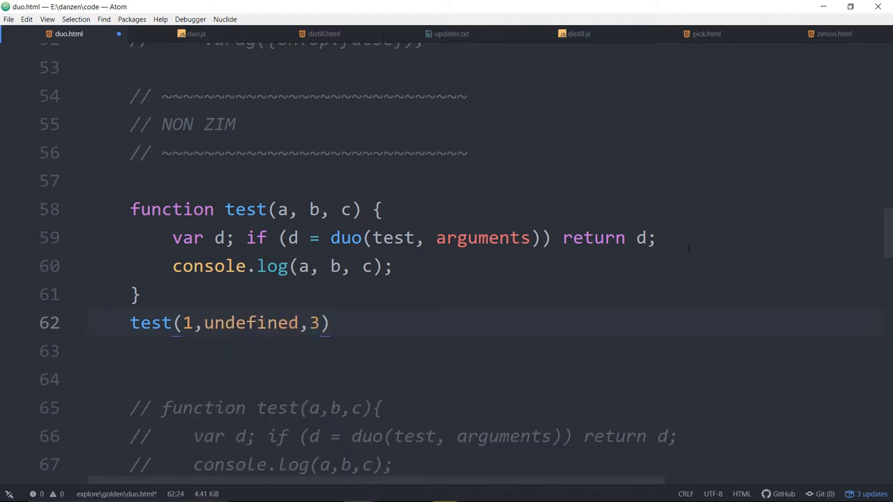
{"action": "type", "text": ";"}
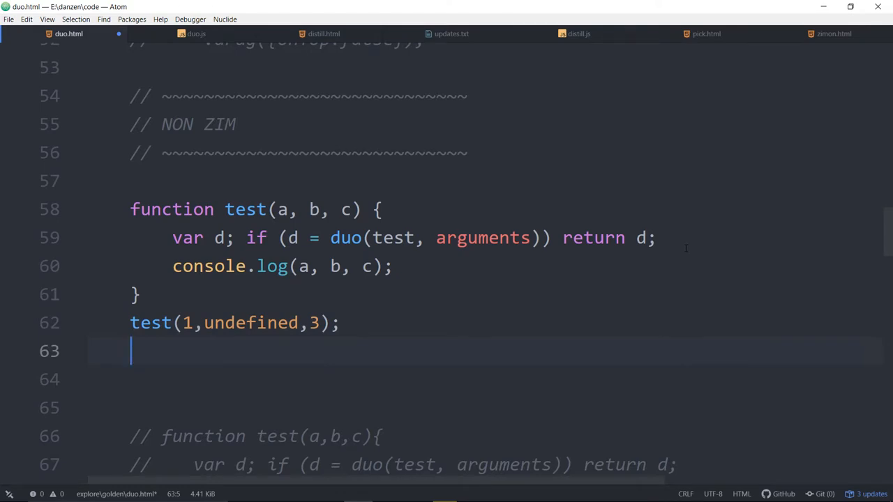
{"action": "type", "text": "test"}
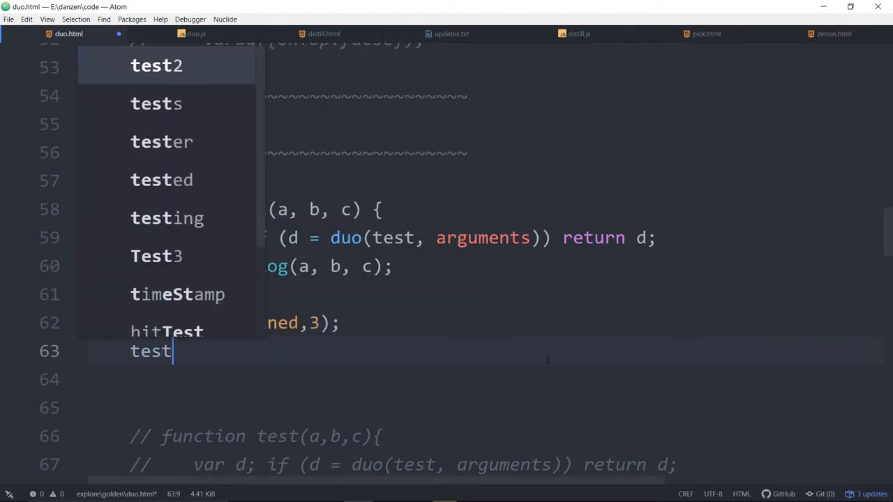
{"action": "type", "text": "({a:"}
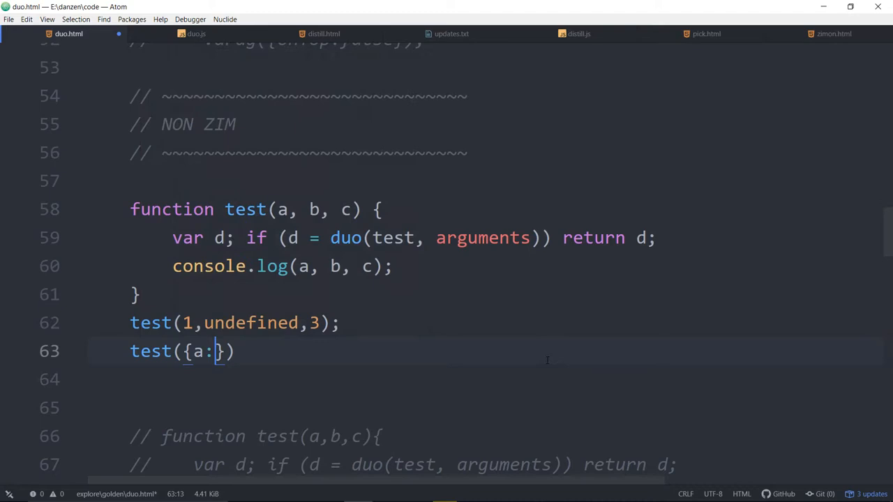
{"action": "type", "text": "1,"}
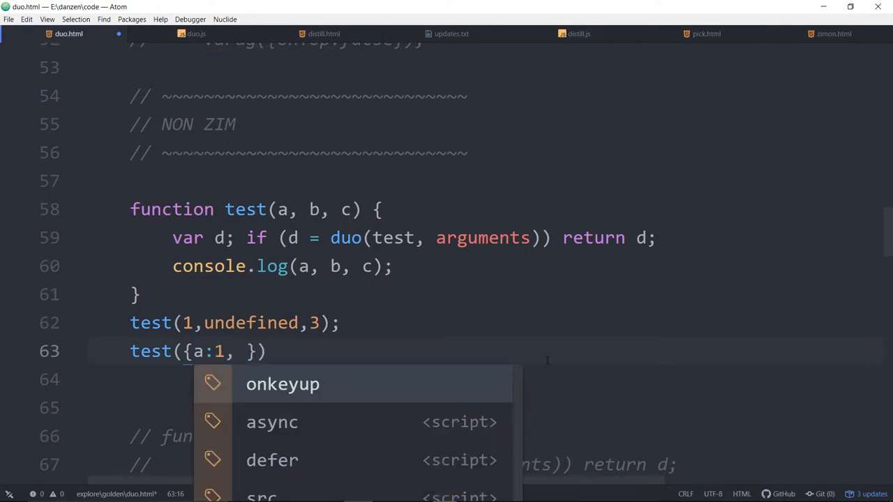
{"action": "type", "text": "c:3}"}
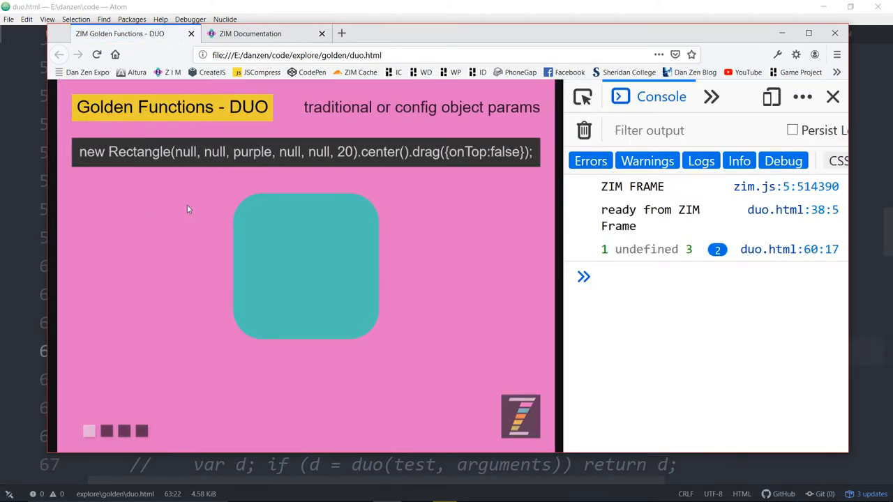
Return focus to the duo.html code in the editor after checking the console.
{"action": "left_click", "coordinate": [645, 248]}
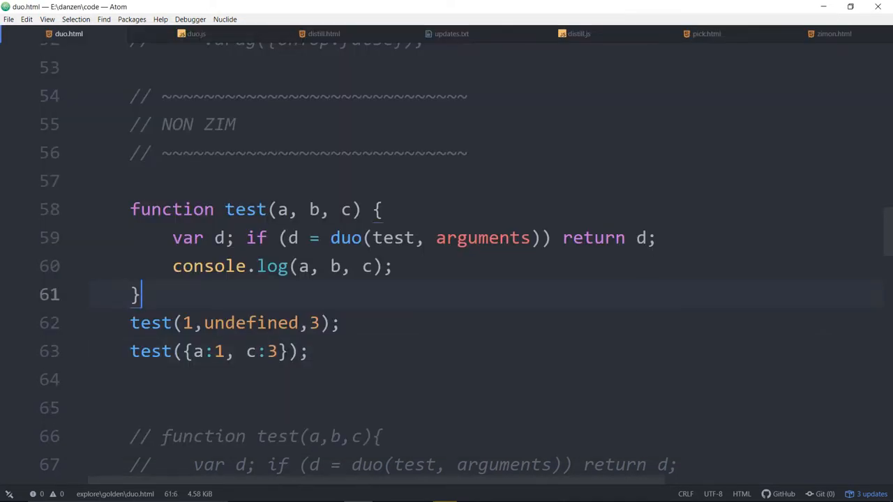
Change the config-object call to test({a:1, c:4}) and select the test function block.
{"action": "left_click", "coordinate": [271, 351]}
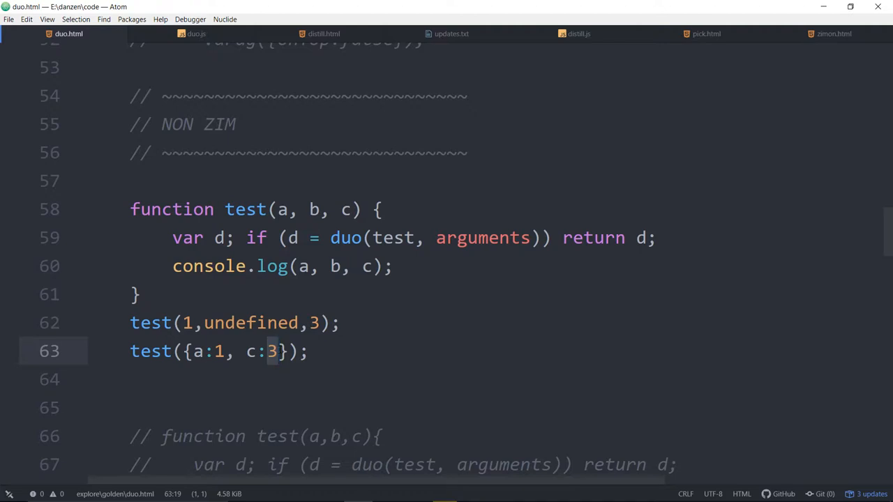
{"action": "type", "text": "4"}
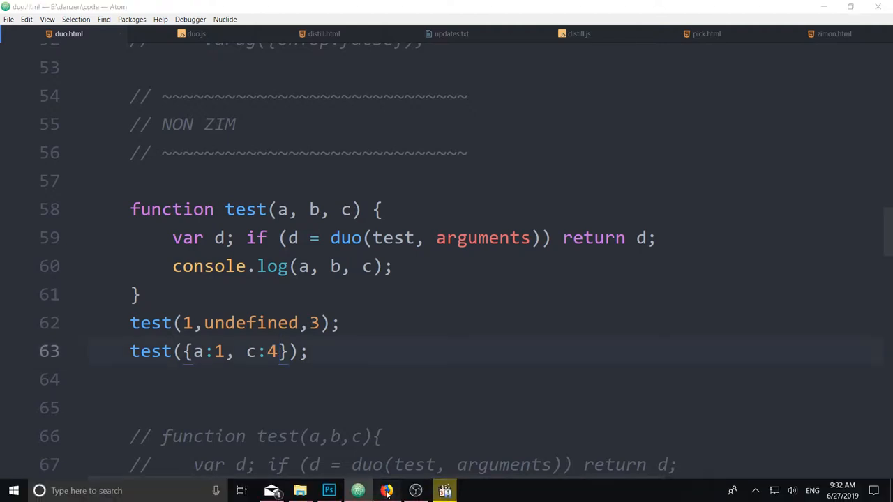
{"action": "left_click", "coordinate": [386, 491]}
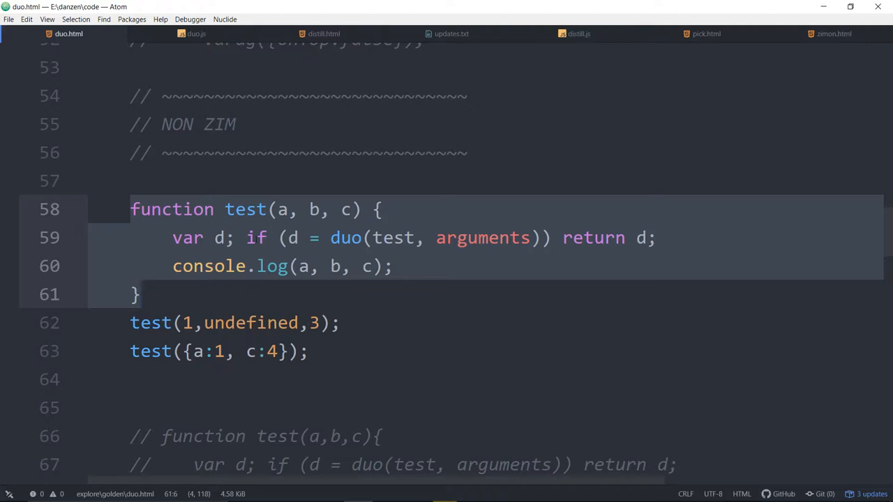
Declare var sig = "a, b, c"; at the top of test and pass sig as duo's third argument.
{"action": "left_click", "coordinate": [286, 210]}
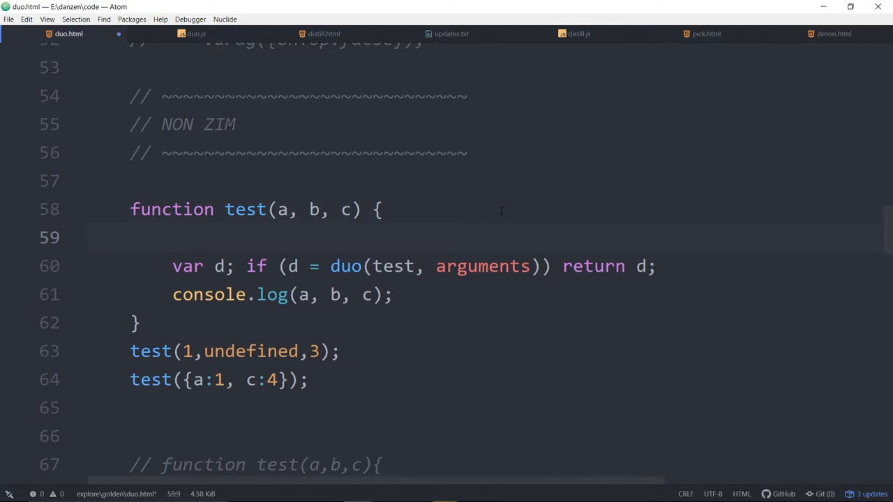
{"action": "type", "text": "var sig = \""}
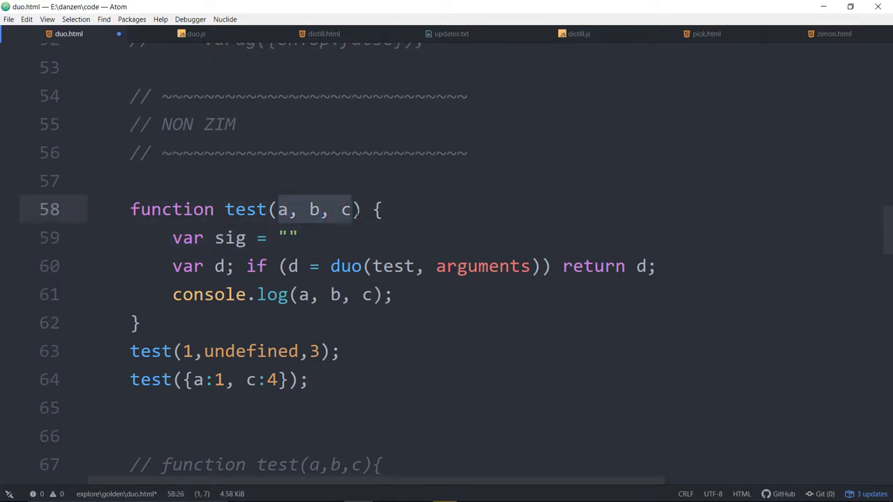
{"action": "type", "text": "a, b, c"}
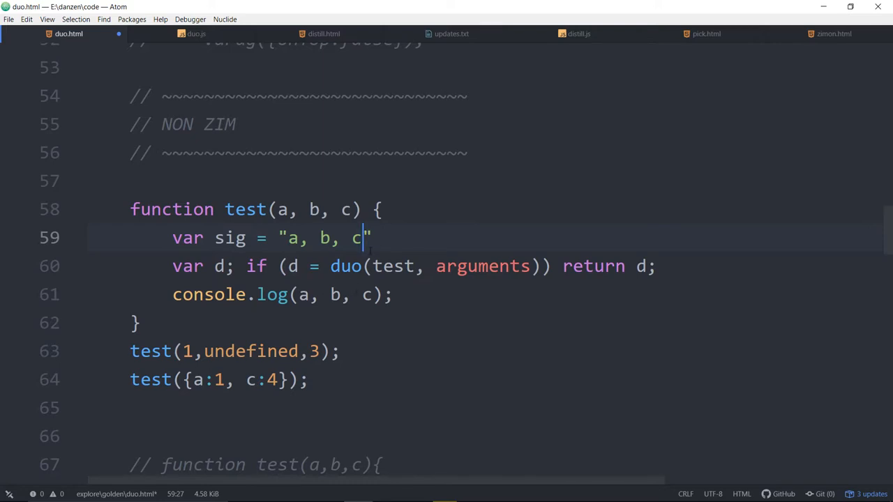
{"action": "type", "text": "\";"}
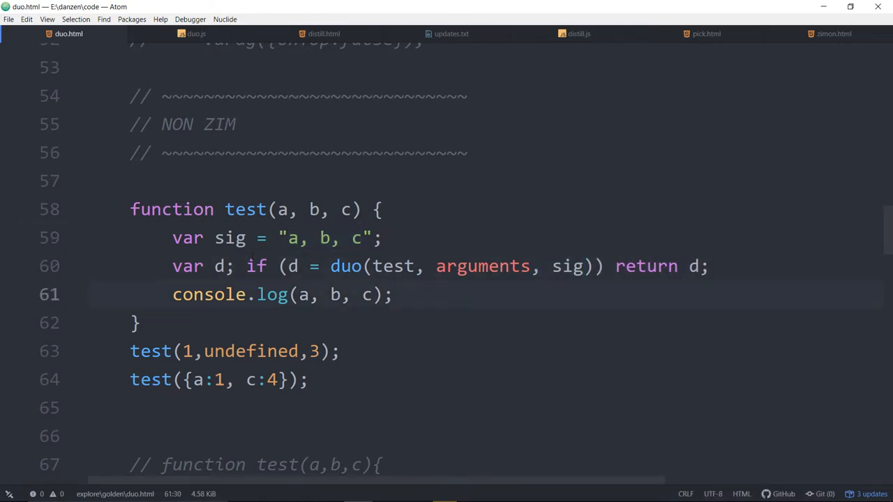
{"action": "left_click_drag", "start_coordinate": [132, 209], "coordinate": [140, 323]}
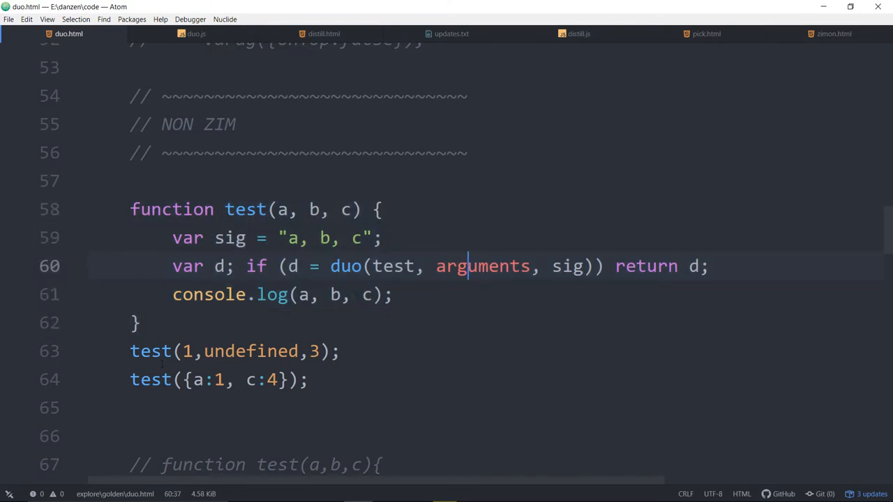
Rename the function to Test so duo receives Test and both calls use new Test(...).
{"action": "left_click", "coordinate": [129, 352]}
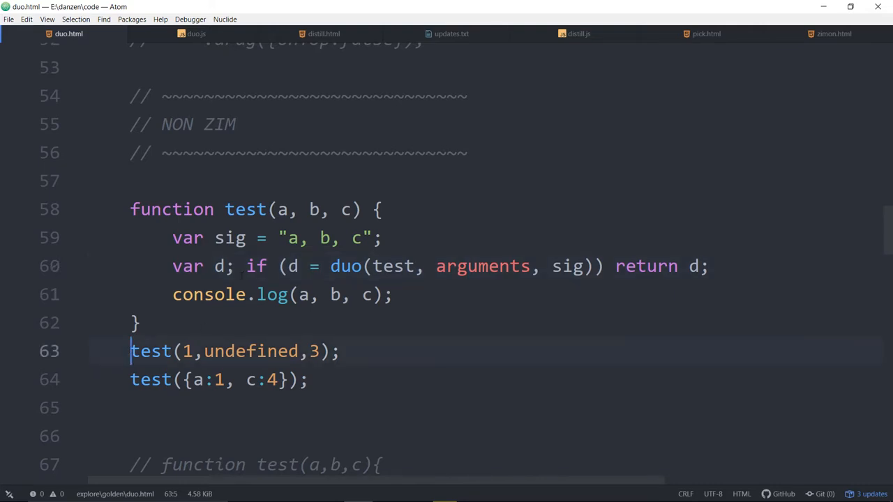
{"action": "type", "text": "T"}
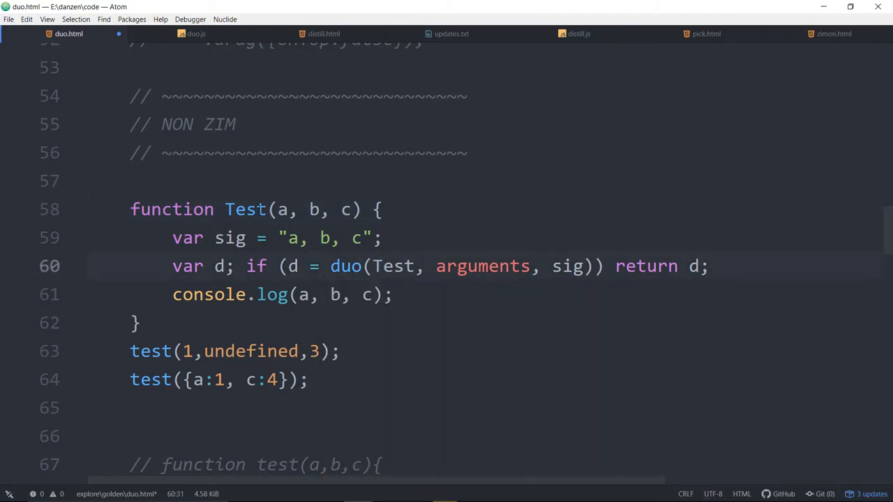
{"action": "left_click", "coordinate": [137, 352]}
{"action": "type", "text": "new T"}
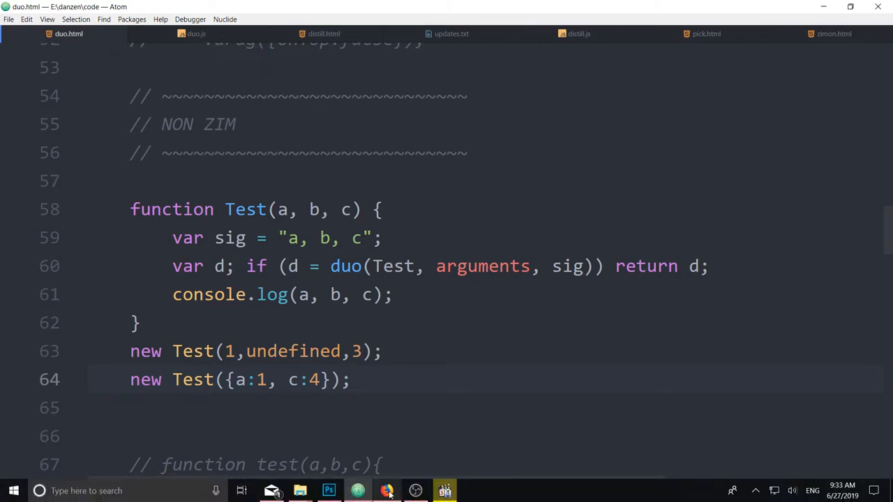
{"action": "left_click", "coordinate": [388, 491]}
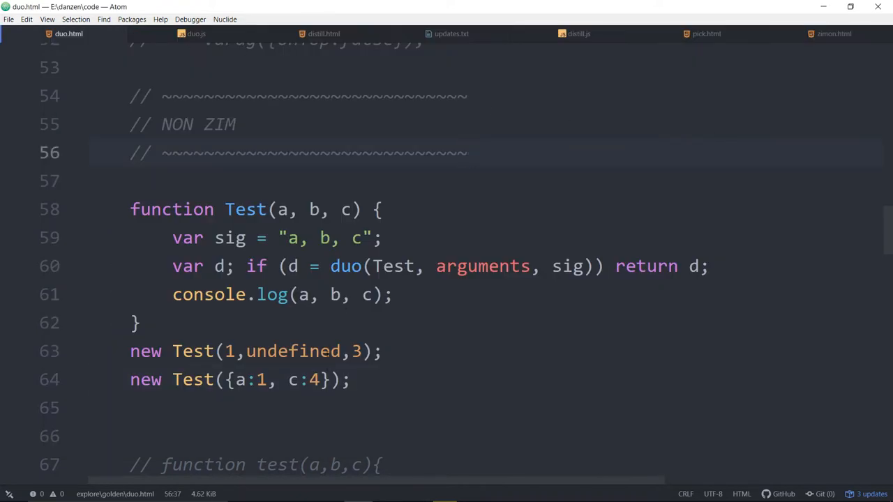
Highlight the traditional parameter values 1,undefined,3 and the console log line.
{"action": "left_click", "coordinate": [468, 152]}
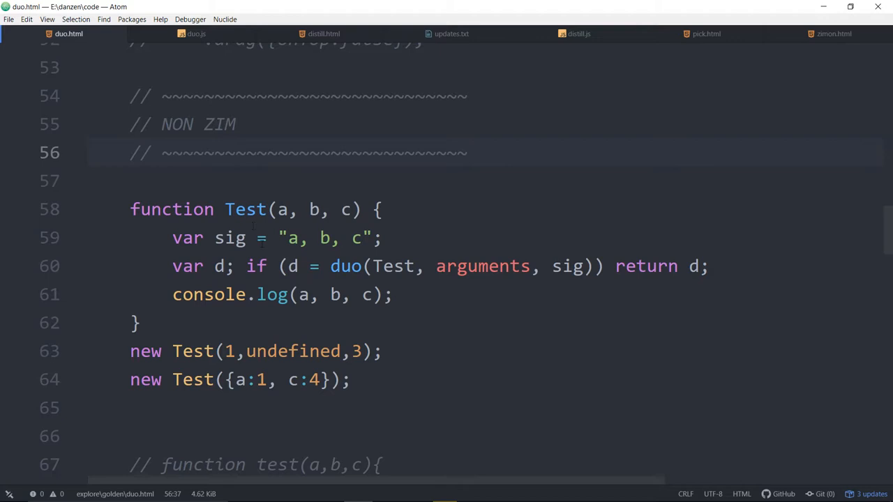
{"action": "left_click", "coordinate": [467, 152]}
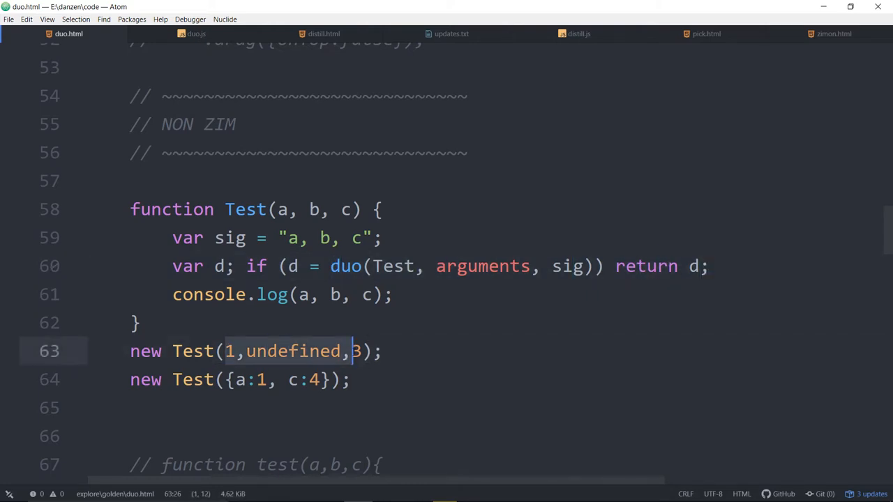
{"action": "left_click", "coordinate": [394, 295]}
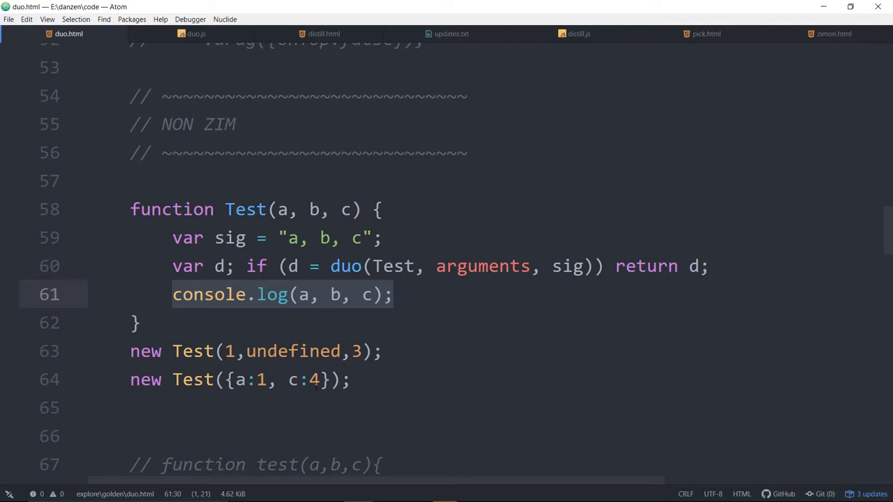
{"action": "left_click", "coordinate": [287, 380]}
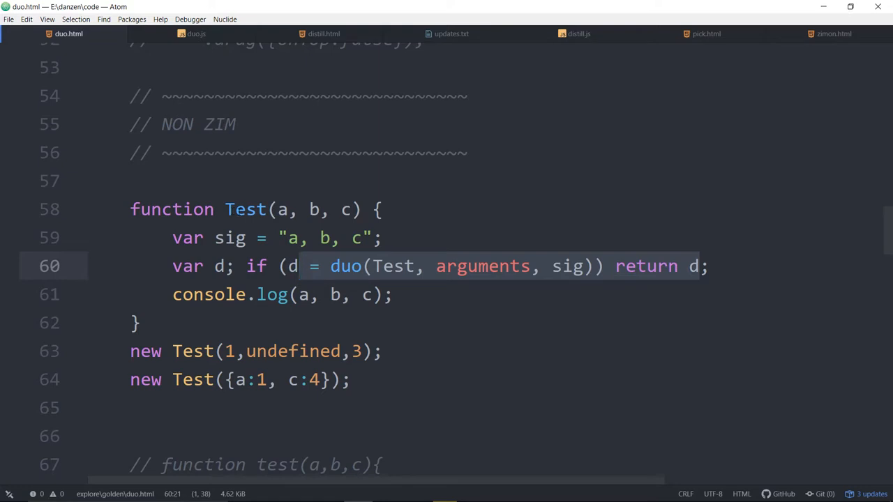
Add this.x = 7; inside the Test function.
{"action": "left_click", "coordinate": [146, 380]}
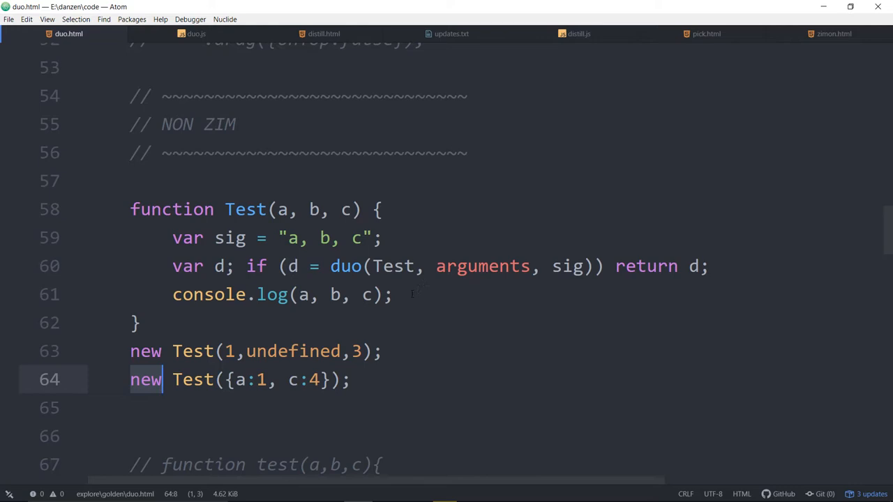
{"action": "key", "text": "enter"}
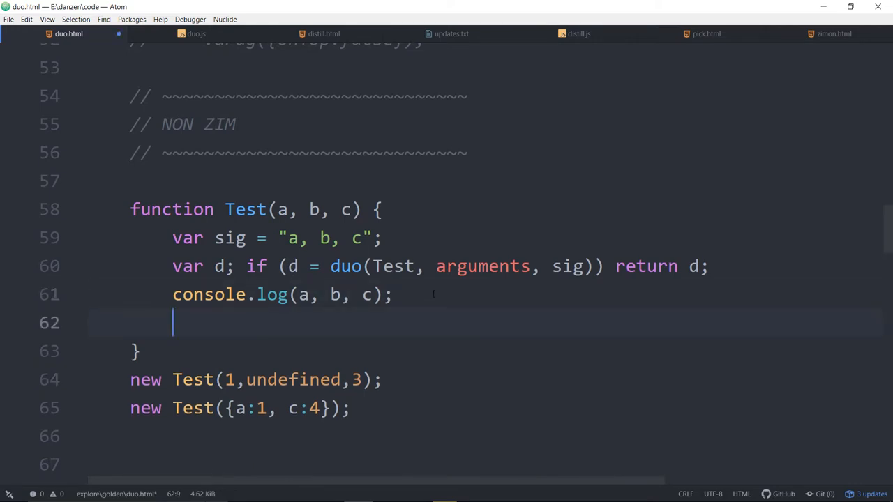
{"action": "type", "text": "this"}
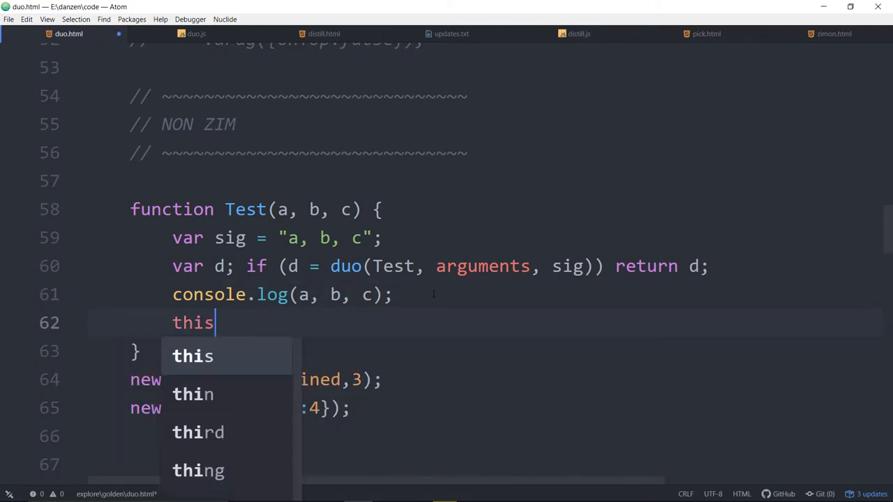
{"action": "type", "text": ".x = 7"}
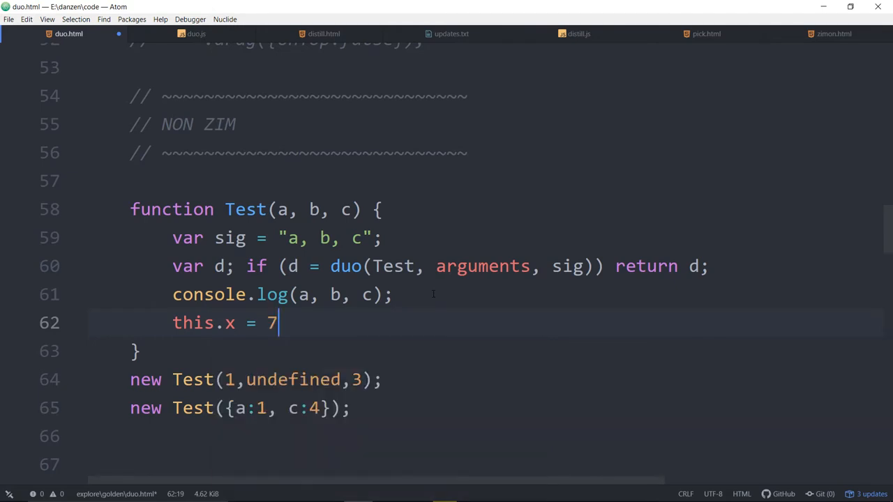
{"action": "type", "text": ";"}
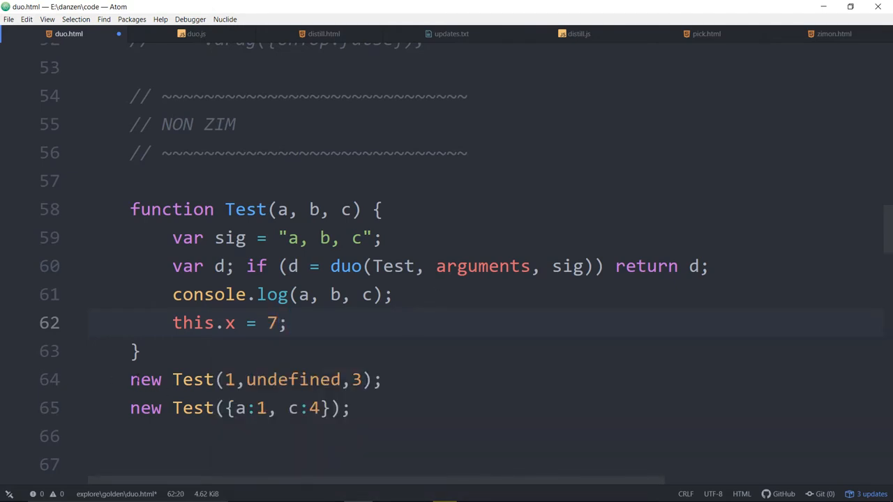
Store the Test calls as const t and t2 and log zog(t.x); and zog(t2.x); below each.
{"action": "type", "text": "ca"}
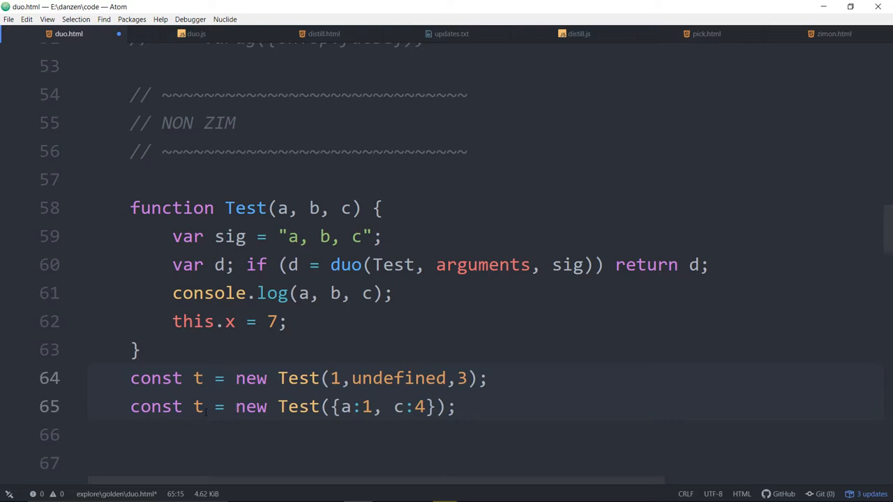
{"action": "type", "text": "2"}
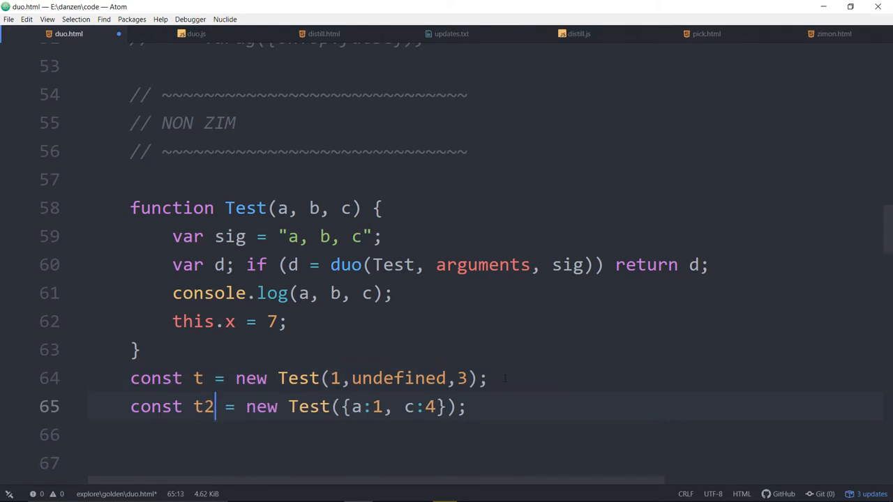
{"action": "key", "text": "enter"}
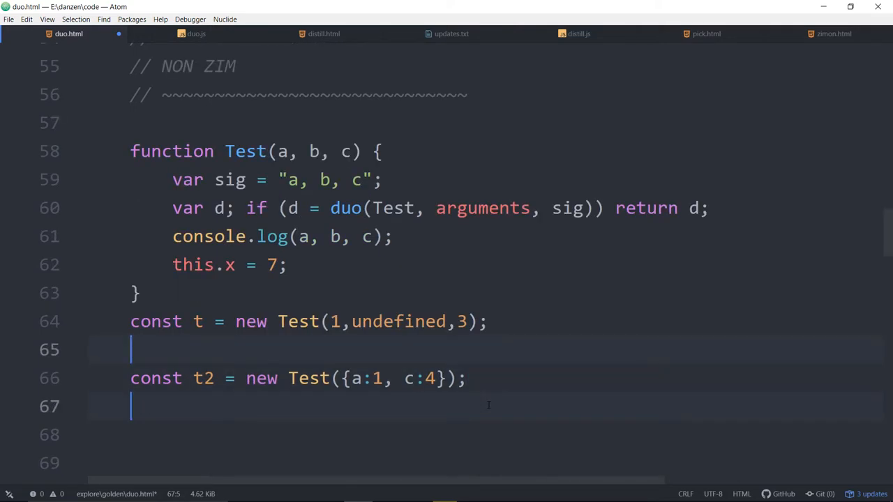
{"action": "type", "text": "z"}
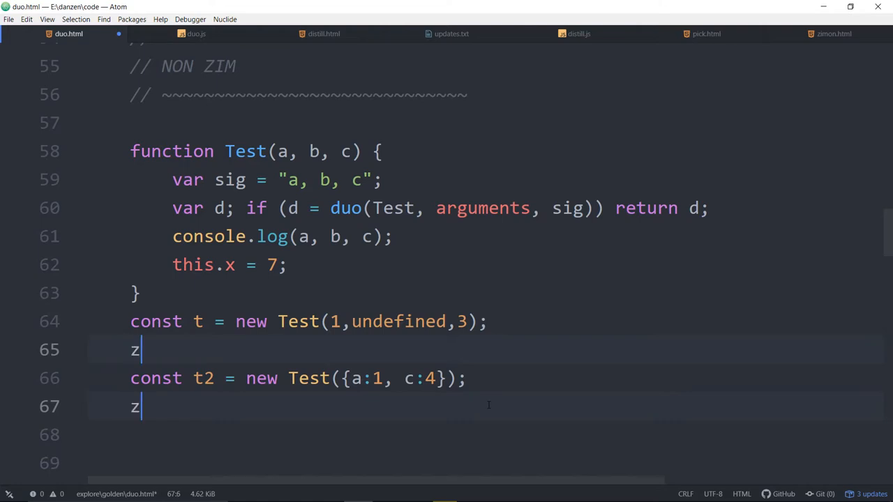
{"action": "type", "text": "og(t.x"}
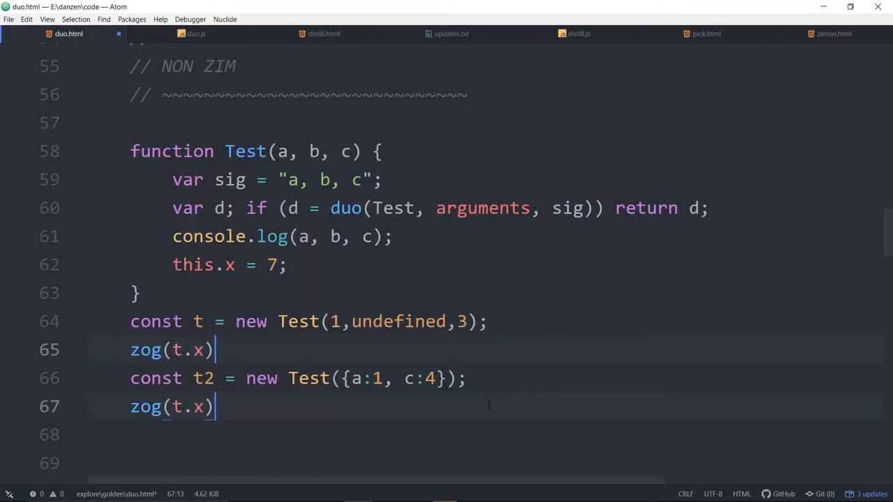
{"action": "type", "text": ";"}
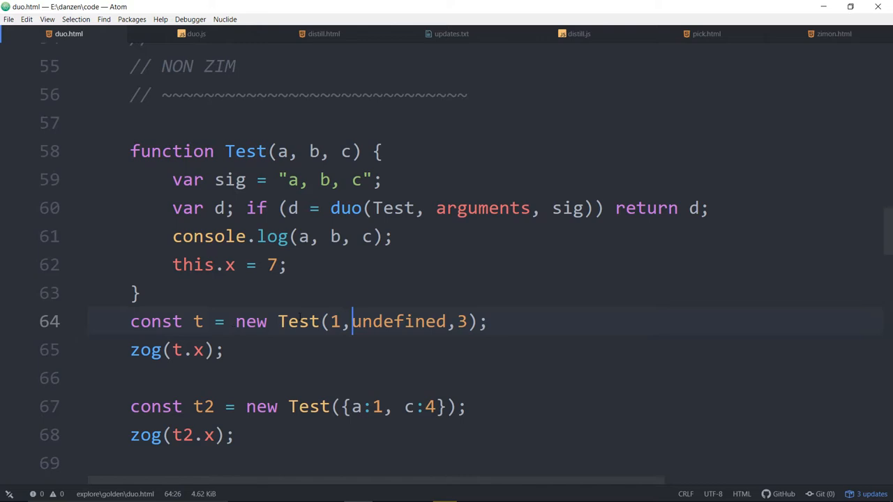
Point out the undefined argument, the config-object call, the logged x and where x is set to 7.
{"action": "left_click", "coordinate": [298, 407]}
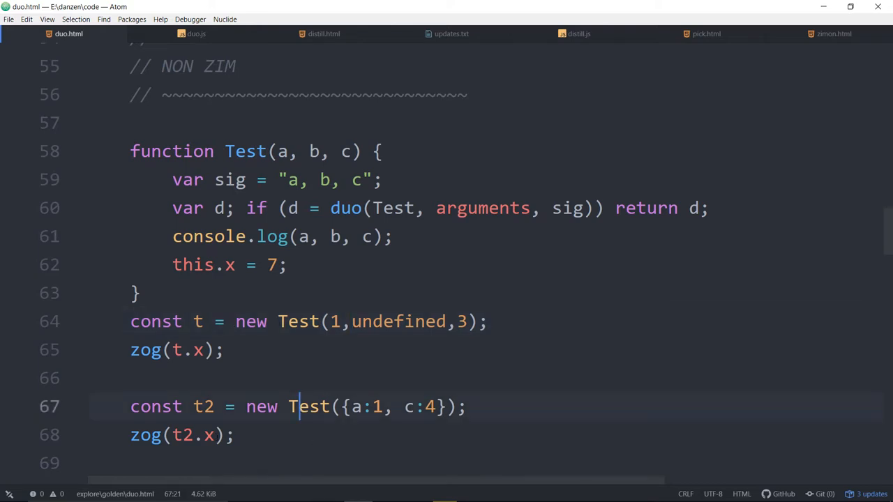
{"action": "left_click", "coordinate": [204, 435]}
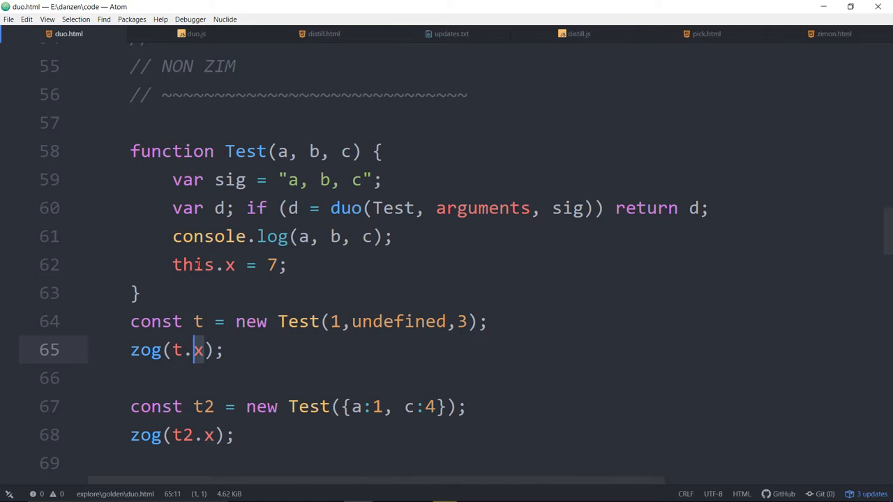
{"action": "left_click", "coordinate": [194, 265]}
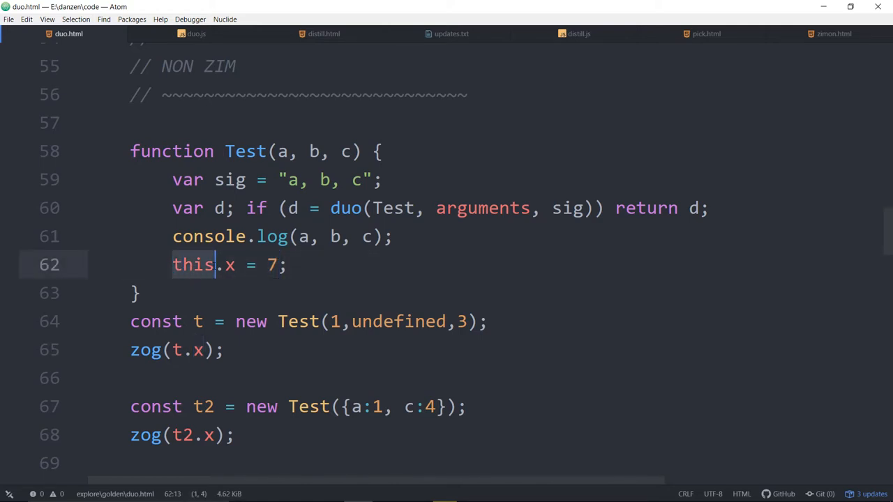
{"action": "left_click", "coordinate": [194, 349]}
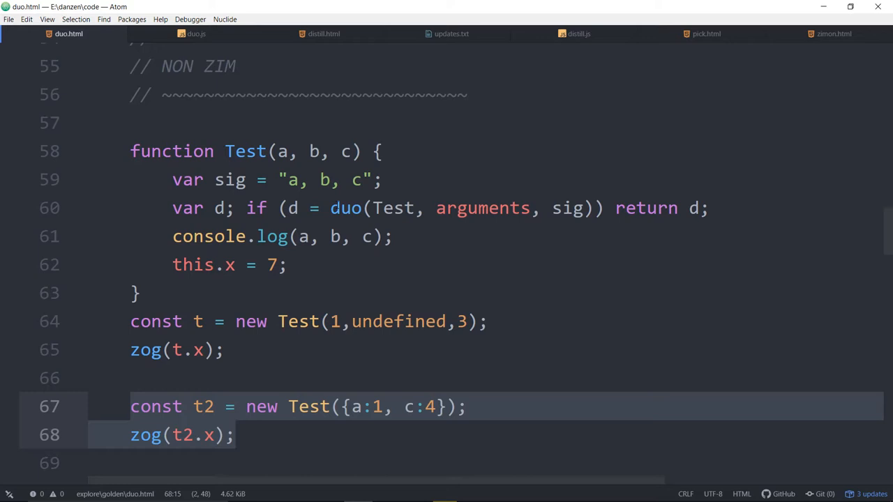
Add this as a fourth argument in duo(Test, arguments, sig, this) and move to the browser.
{"action": "left_click", "coordinate": [237, 435]}
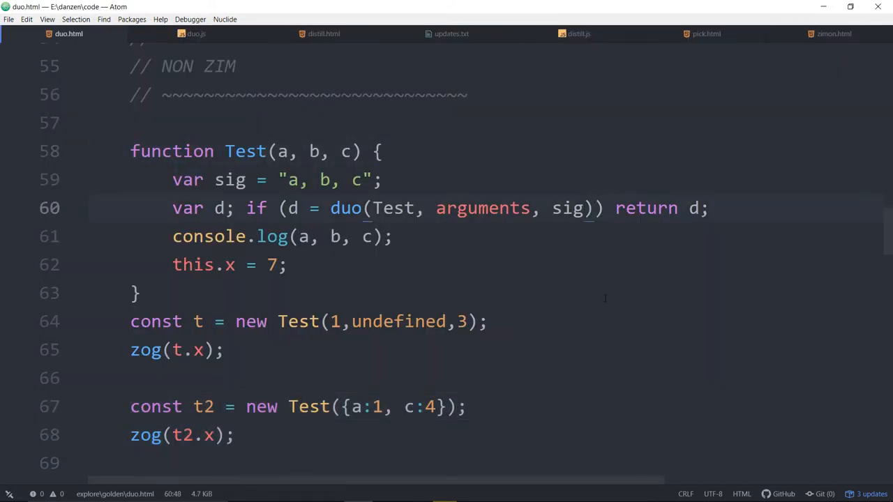
{"action": "type", "text": ", this"}
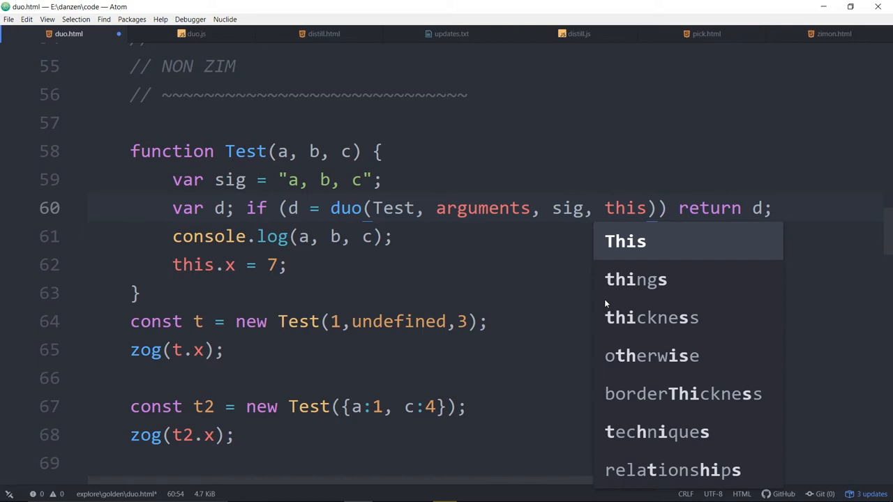
{"action": "key", "text": "escape"}
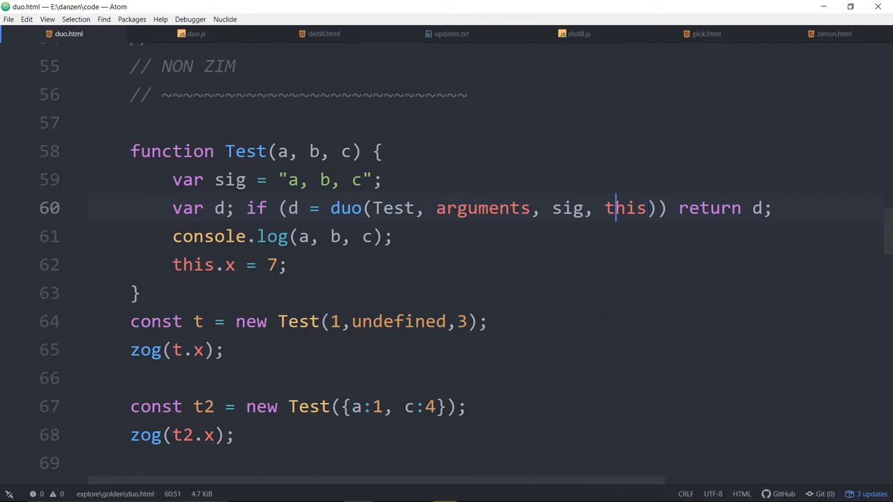
{"action": "double_click", "coordinate": [624, 208]}
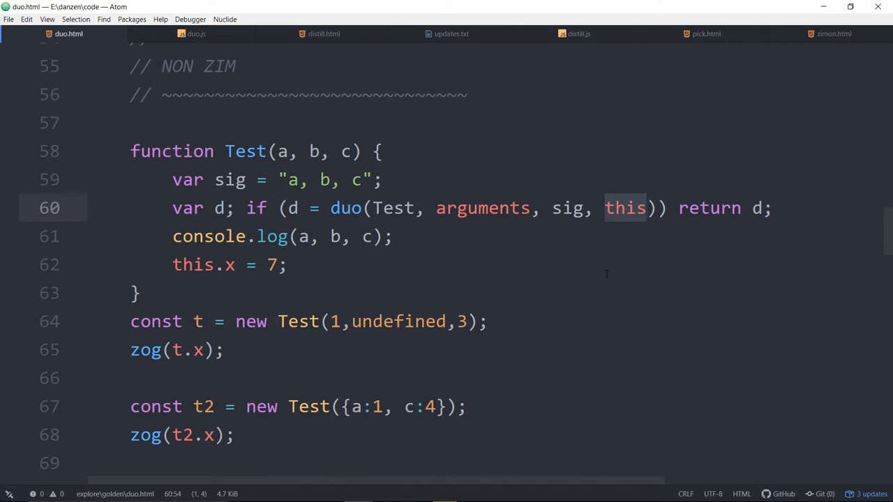
{"action": "left_click", "coordinate": [288, 265]}
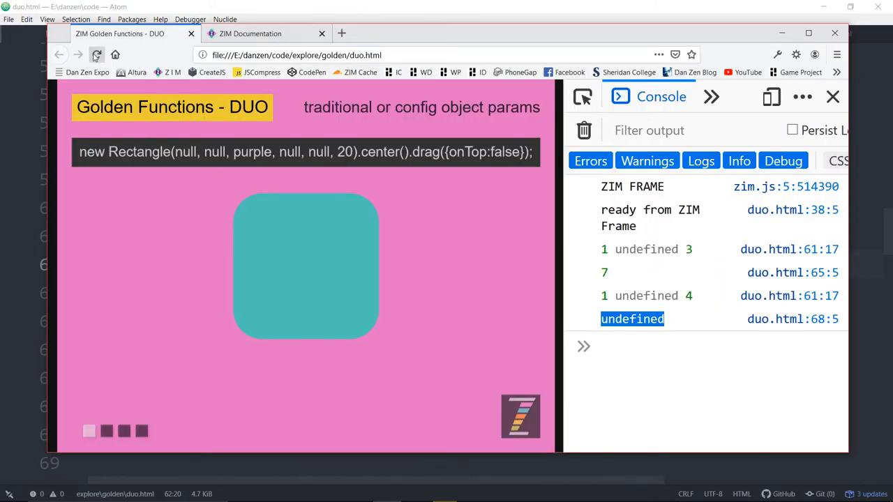
Reload duo.html in Firefox so the console logs 7 for t.x and undefined for t2.x.
{"action": "left_click", "coordinate": [98, 56]}
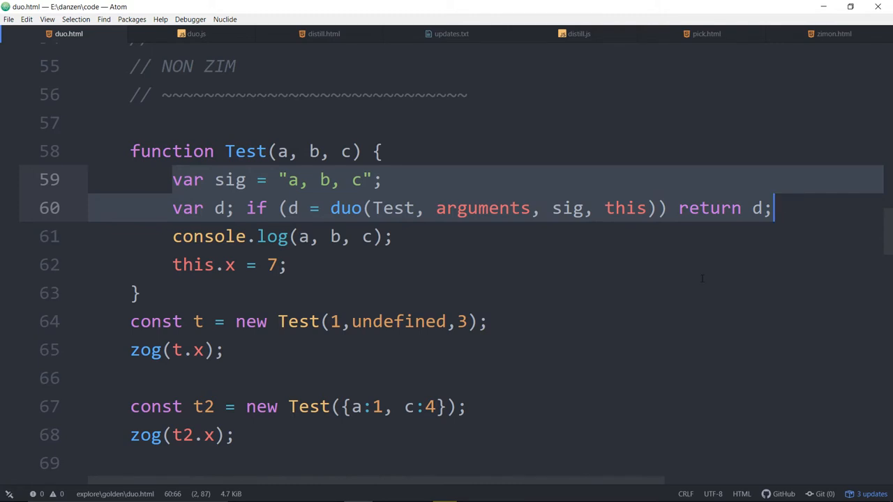
{"action": "left_click", "coordinate": [383, 180]}
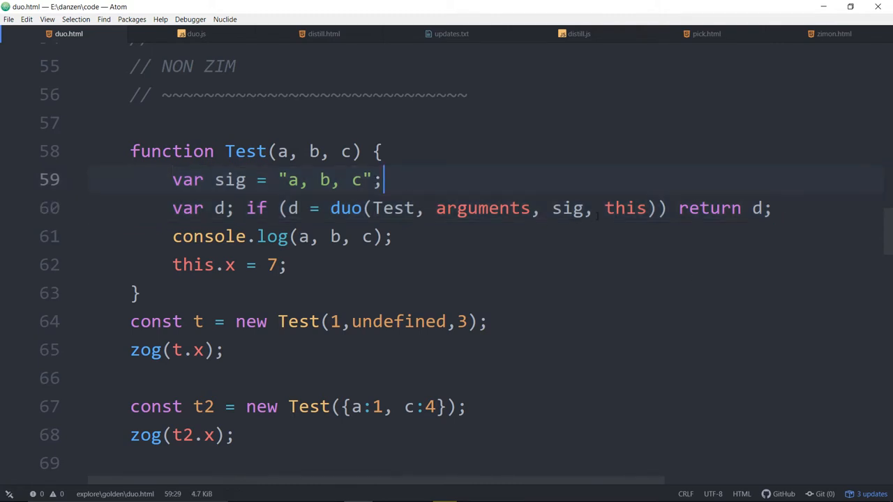
{"action": "double_click", "coordinate": [625, 208]}
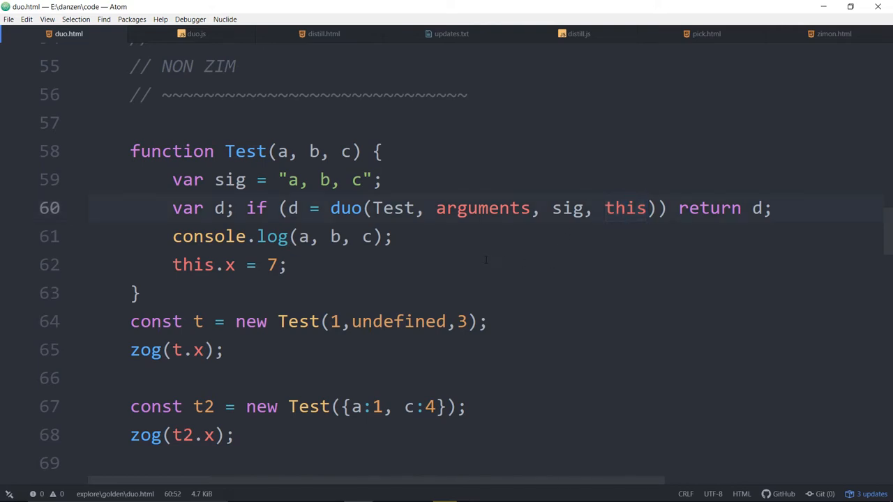
{"action": "left_click", "coordinate": [636, 207]}
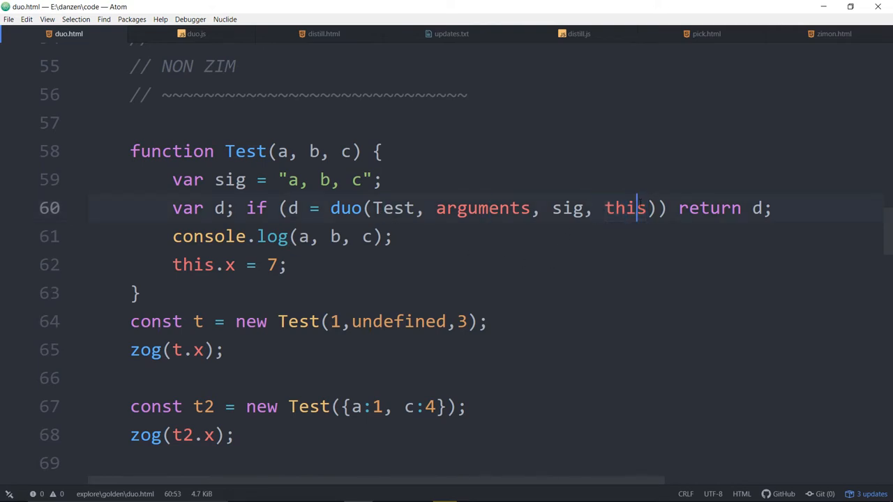
{"action": "mouse_move", "coordinate": [541, 282]}
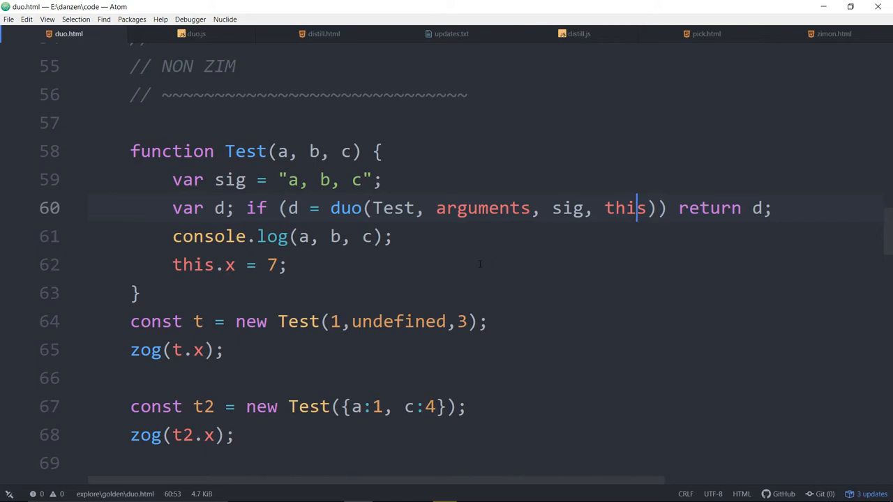
{"action": "scroll", "scroll_direction": "up", "scroll_amount": 3}
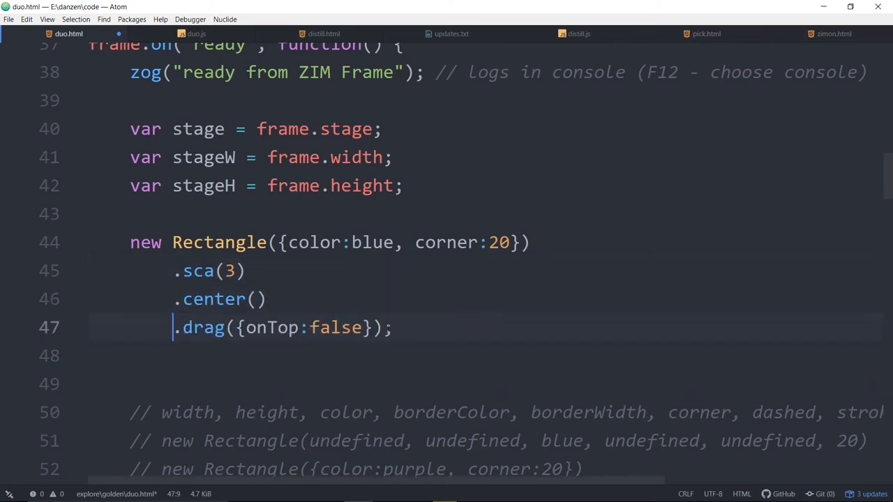
Chain .animate() onto the Rectangle on a new line after .drag({onTop:false}).
{"action": "key", "text": "enter"}
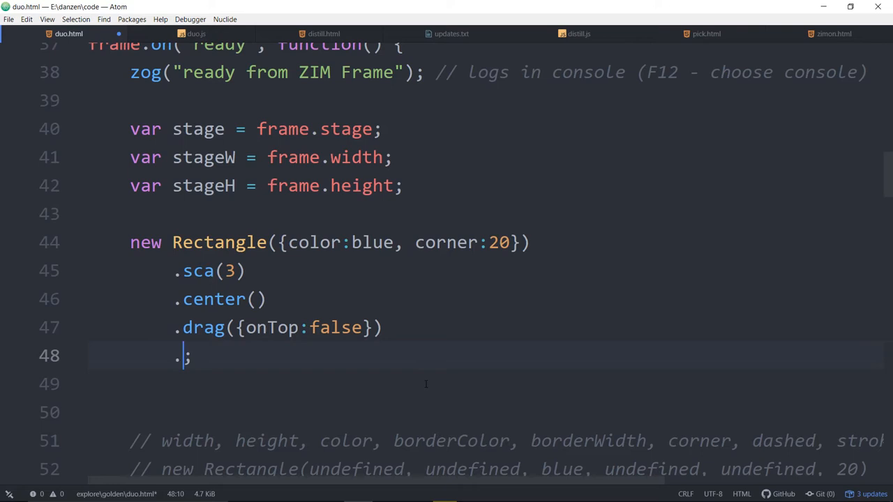
{"action": "type", "text": "animate()"}
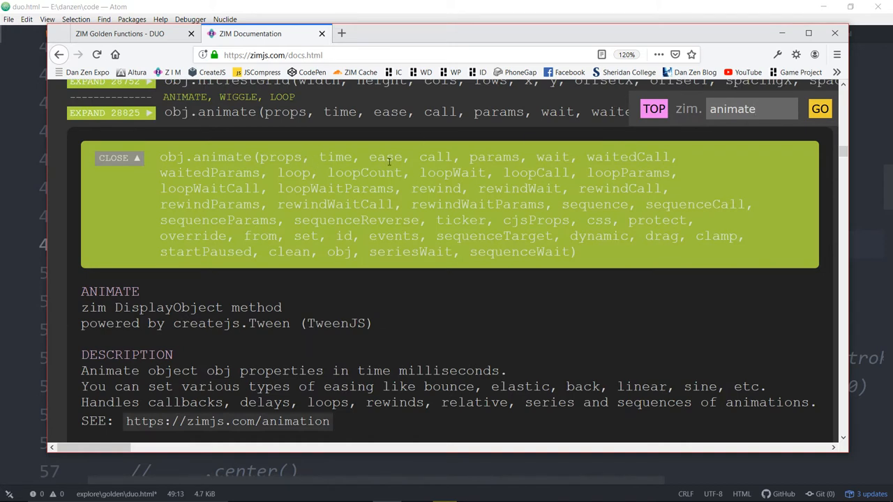
{"action": "mouse_move", "coordinate": [580, 182]}
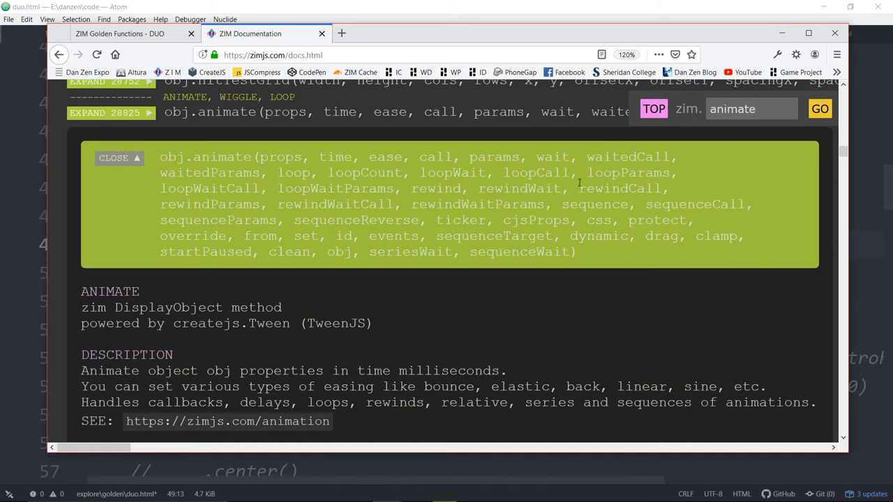
{"action": "double_click", "coordinate": [437, 188]}
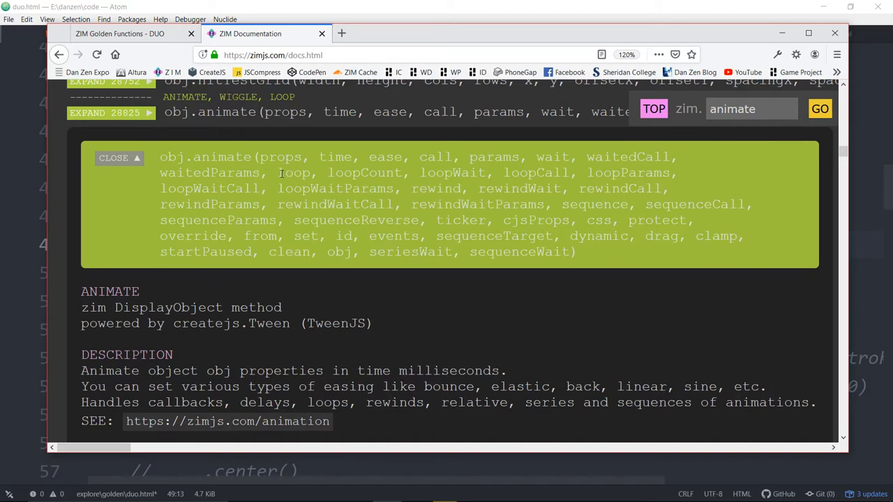
{"action": "left_click", "coordinate": [67, 34]}
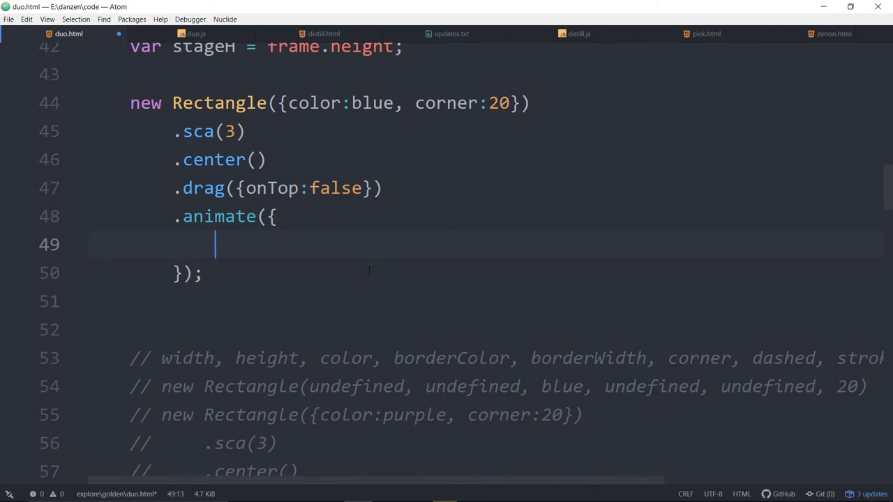
Fill animate with props:{alpha:0}, rewind:true and loop:true.
{"action": "type", "text": "pros"}
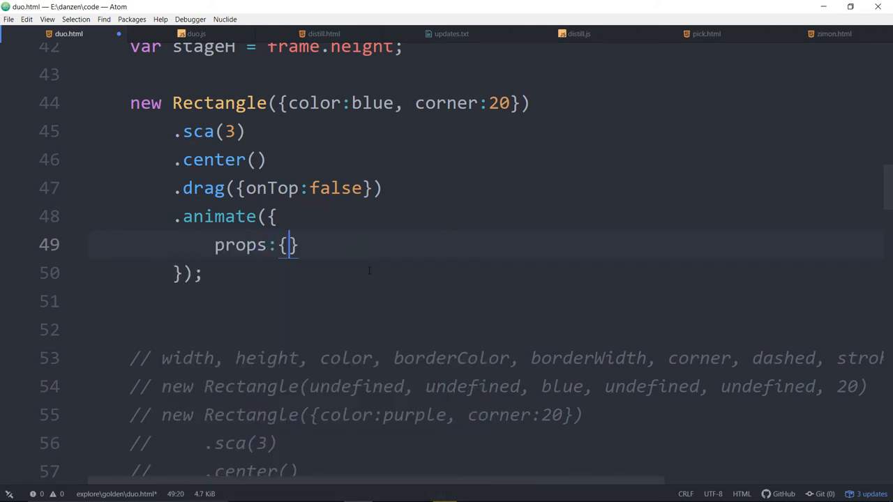
{"action": "type", "text": "alpha:0"}
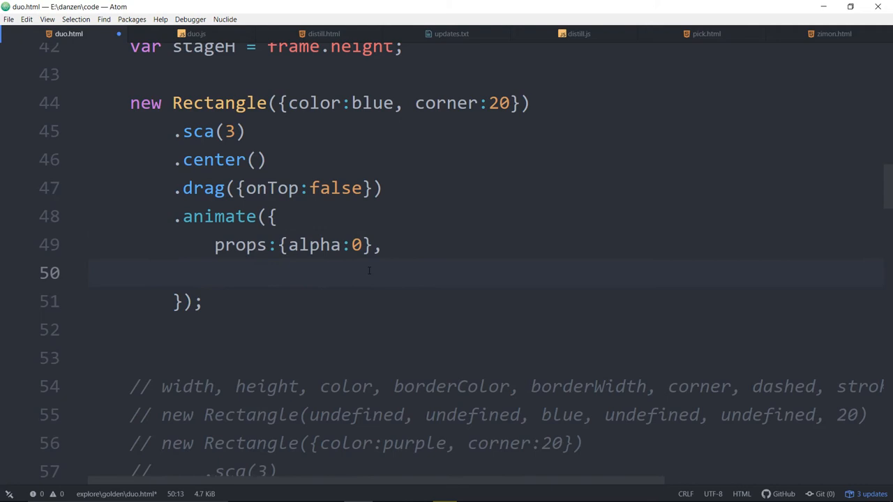
{"action": "type", "text": "rewind:true,"}
{"action": "type", "text": "l"}
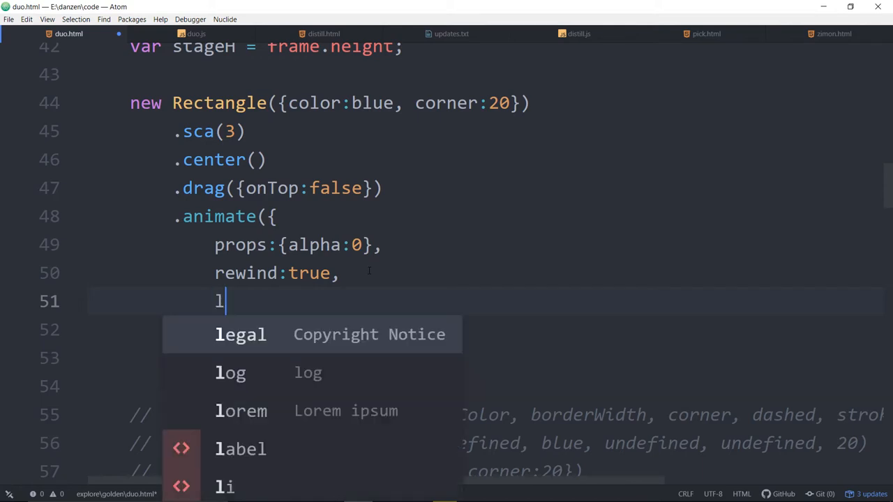
{"action": "type", "text": "oop:true"}
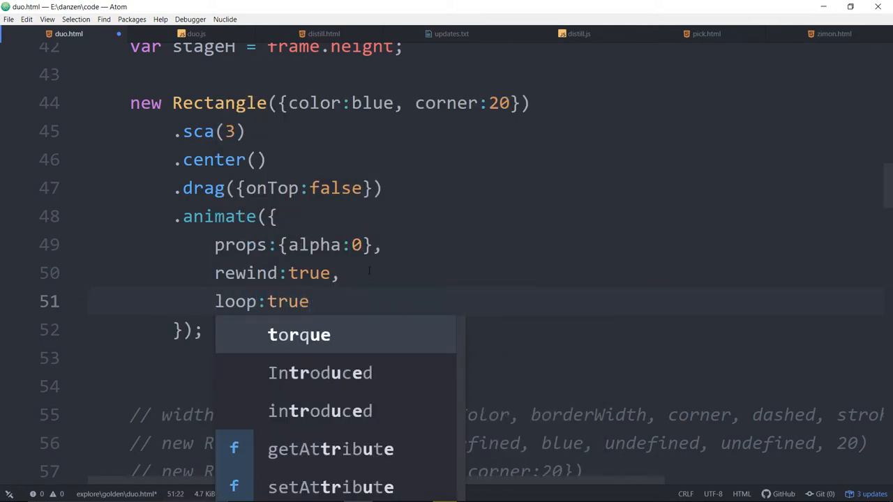
{"action": "key", "text": "Escape"}
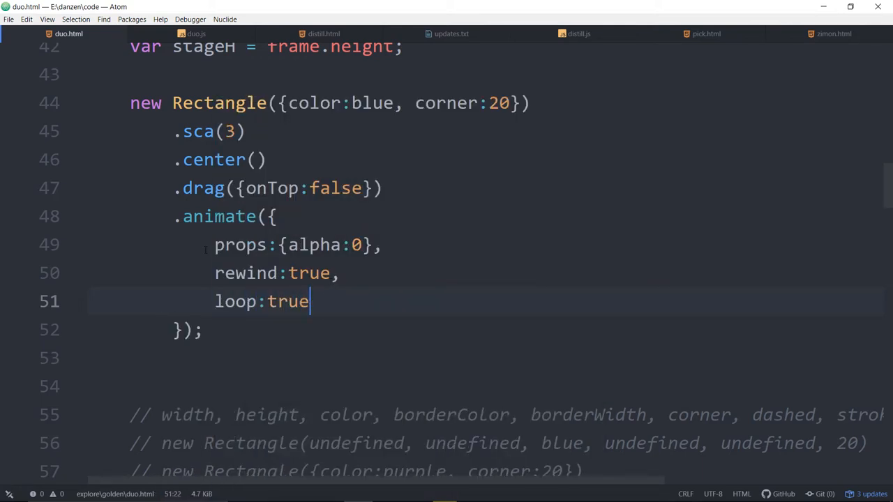
Bring up the ZIM animate documentation again.
{"action": "left_click", "coordinate": [237, 301]}
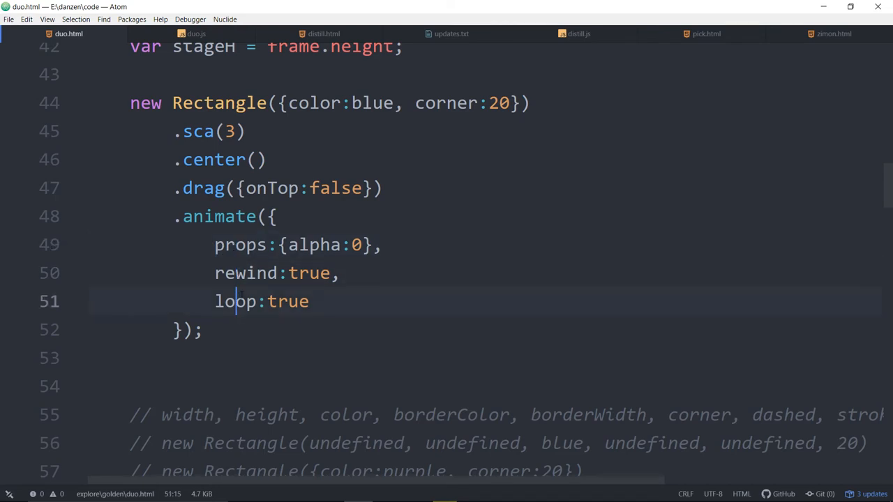
{"action": "mouse_move", "coordinate": [419, 232]}
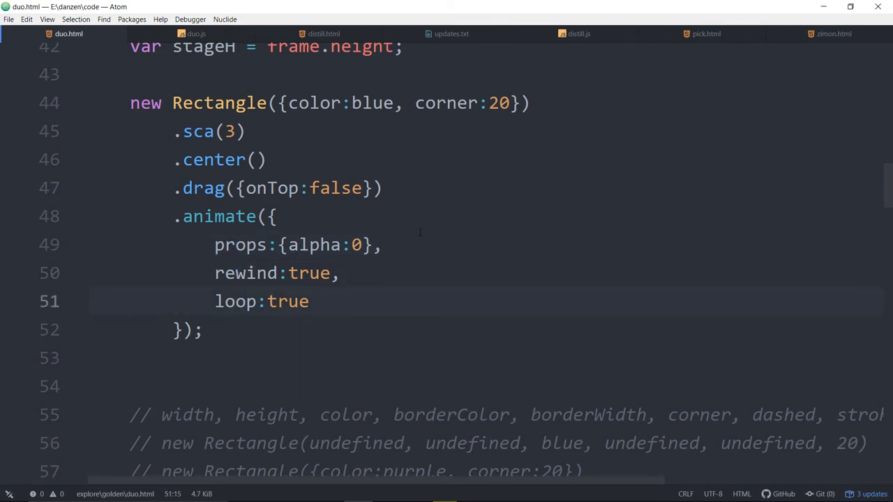
{"action": "left_click", "coordinate": [237, 301]}
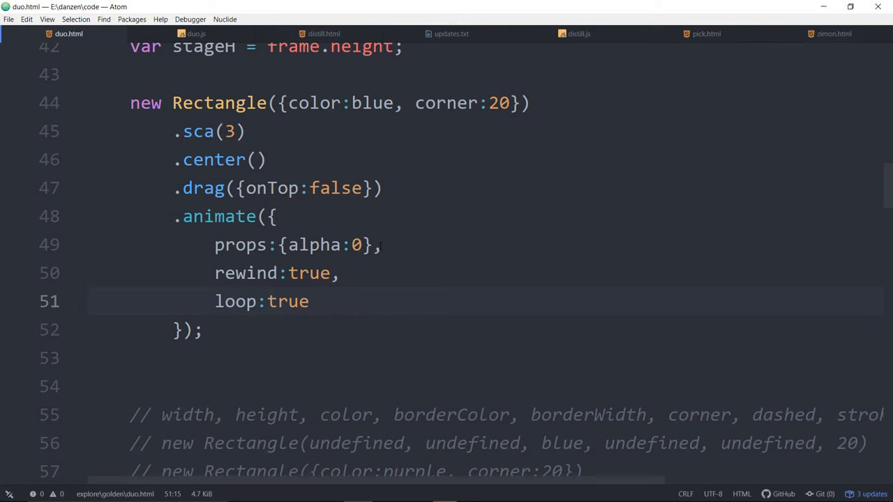
{"action": "left_click", "coordinate": [237, 301]}
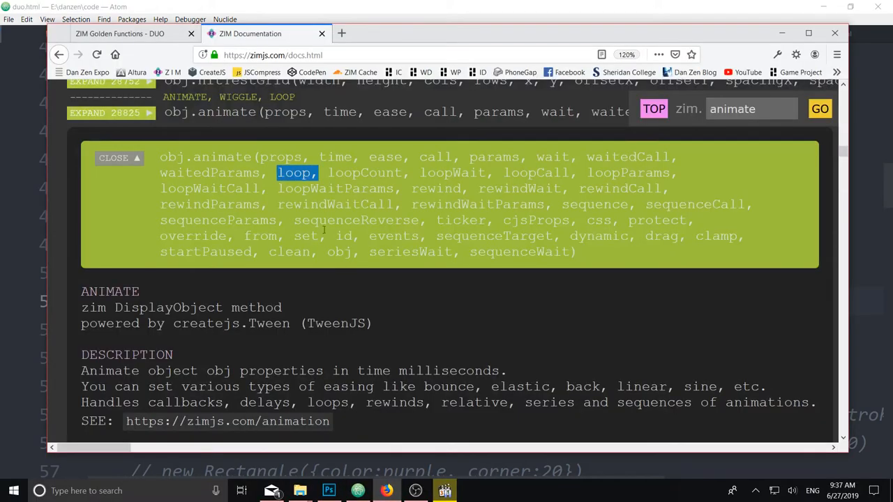
{"action": "left_click", "coordinate": [119, 34]}
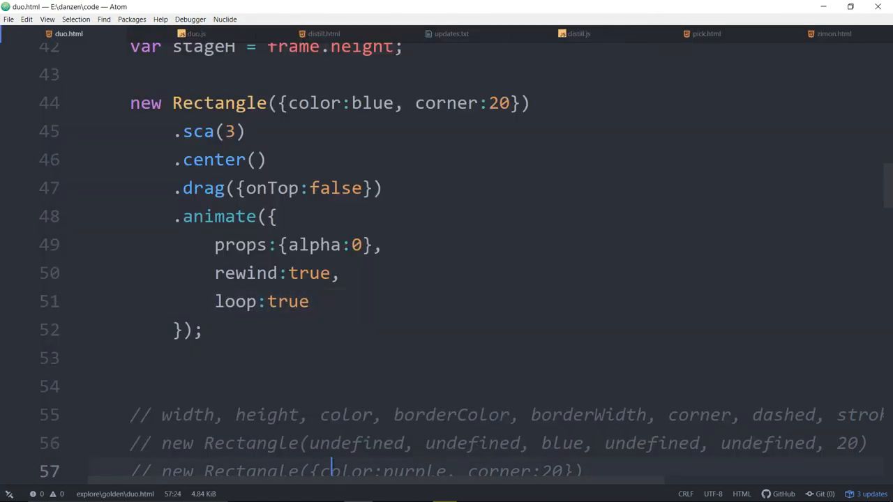
{"action": "mouse_move", "coordinate": [463, 276]}
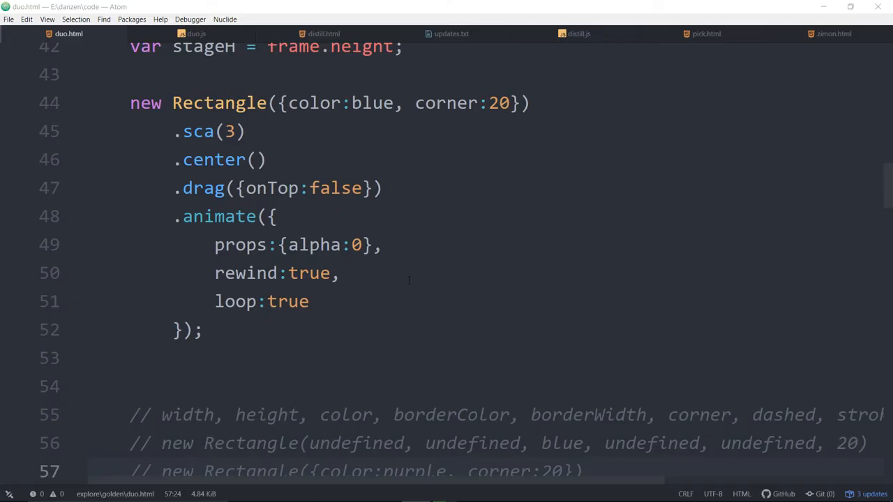
Switch from duo.html to the duo.js source showing isDuo and duo.
{"action": "left_click", "coordinate": [195, 33]}
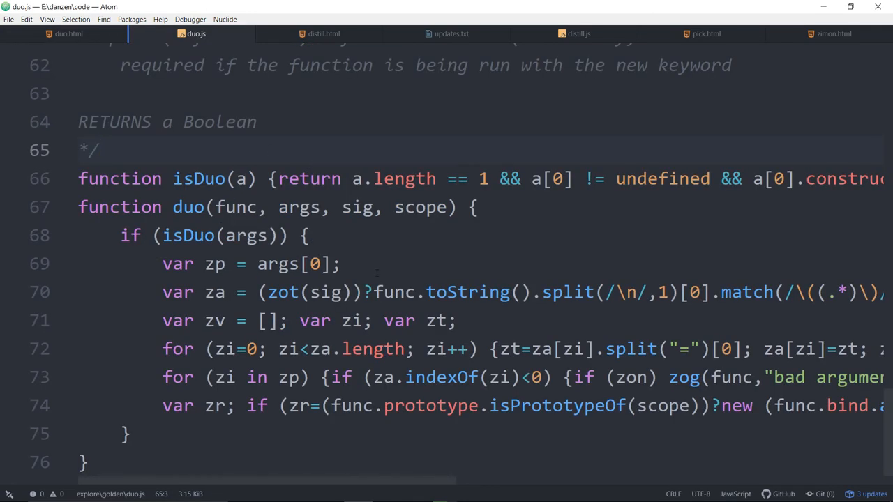
{"action": "left_click", "coordinate": [100, 149]}
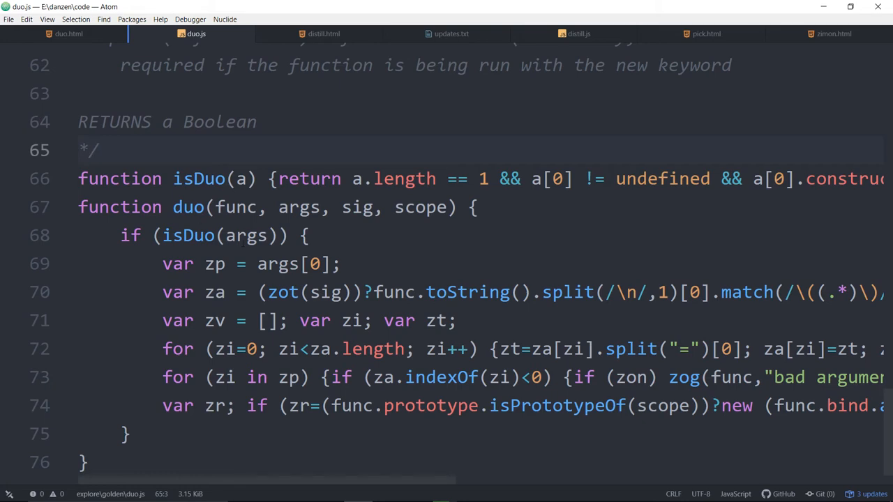
{"action": "scroll", "scroll_direction": "right", "scroll_amount": 3}
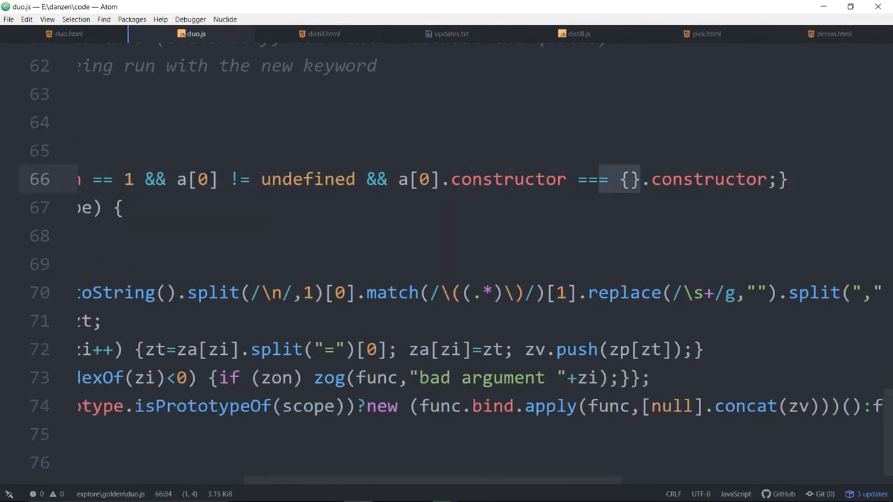
{"action": "scroll", "scroll_direction": "left", "scroll_amount": 3}
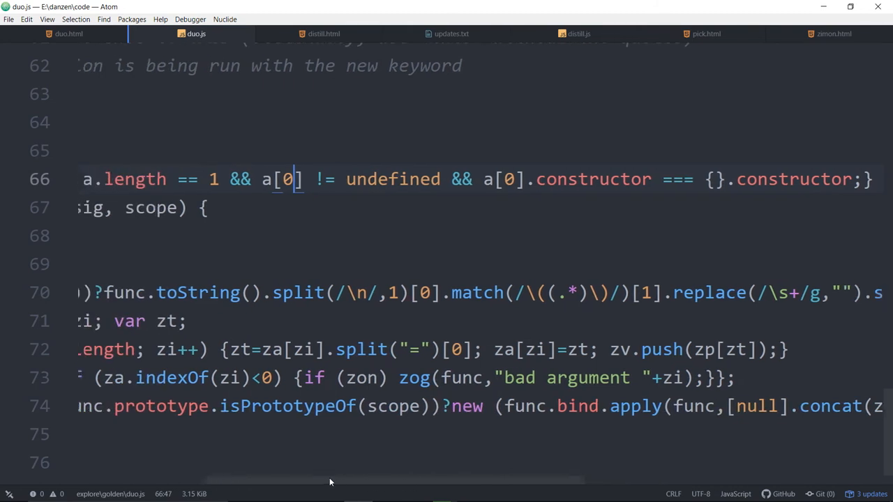
{"action": "scroll", "scroll_direction": "left", "scroll_amount": 3}
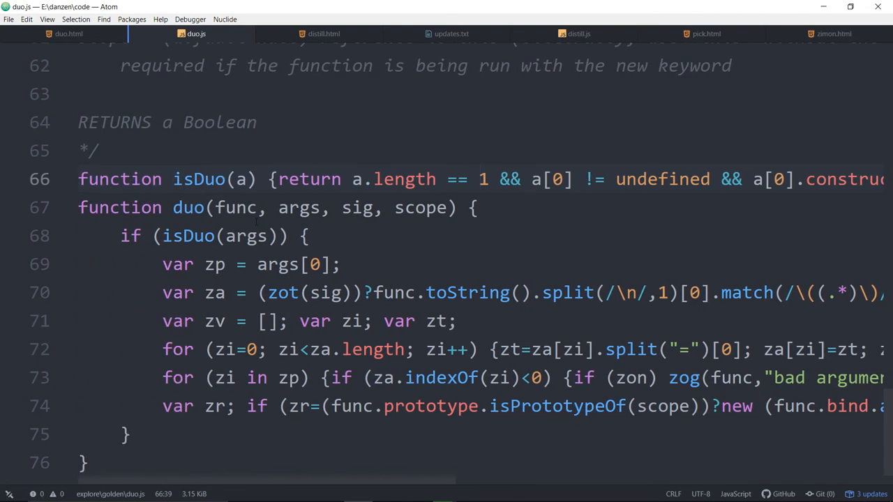
{"action": "left_click", "coordinate": [184, 179]}
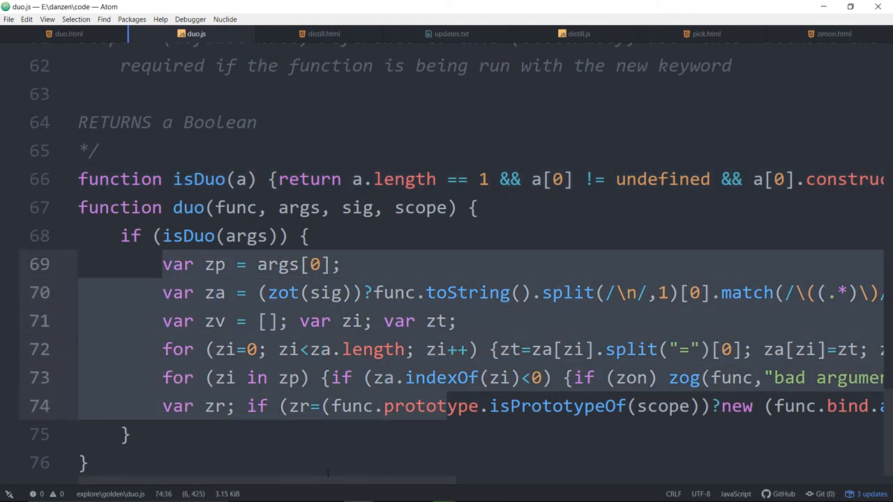
{"action": "scroll", "scroll_direction": "left", "scroll_amount": 3}
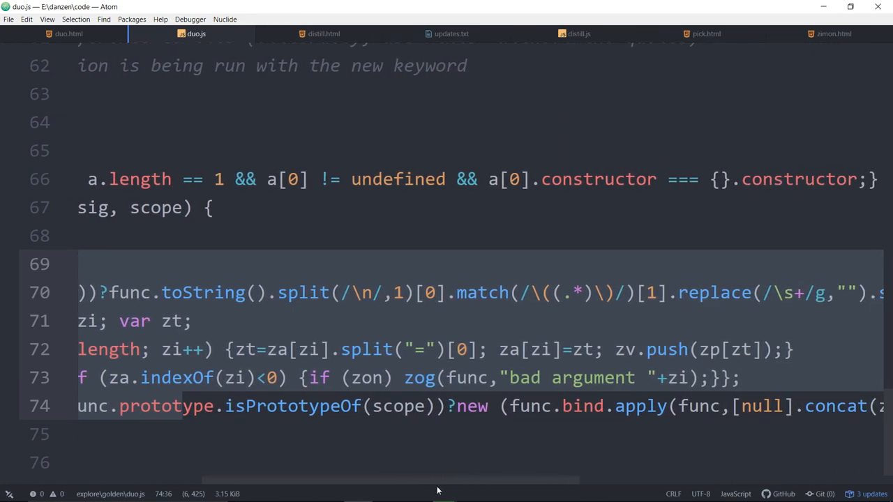
{"action": "scroll", "scroll_direction": "right", "scroll_amount": 3}
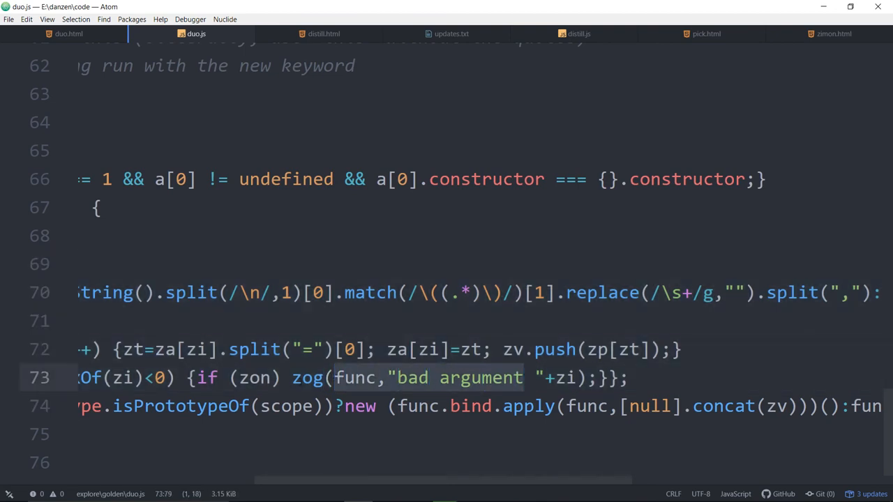
{"action": "scroll", "scroll_direction": "left", "scroll_amount": 3}
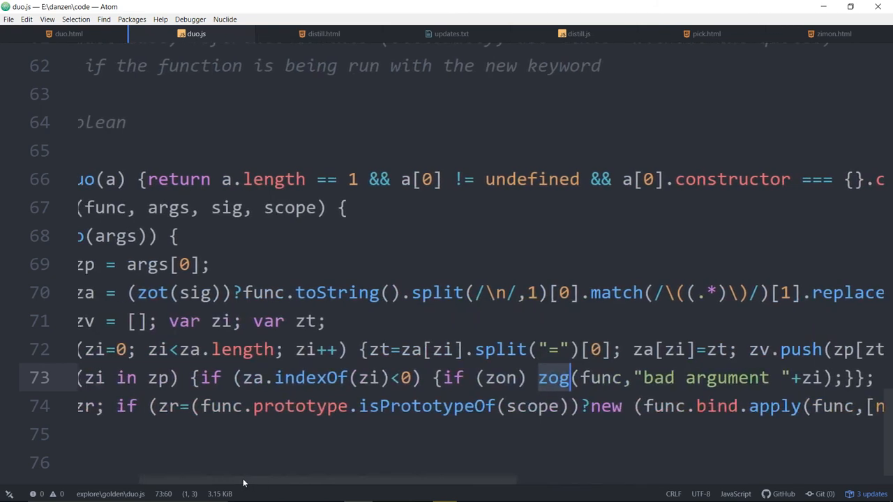
{"action": "scroll", "scroll_direction": "right", "scroll_amount": 3}
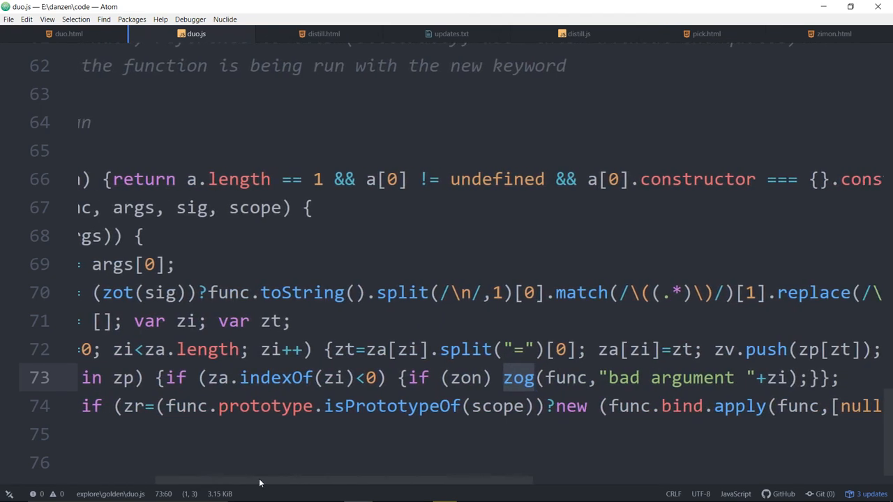
{"action": "scroll", "scroll_direction": "right", "scroll_amount": 3}
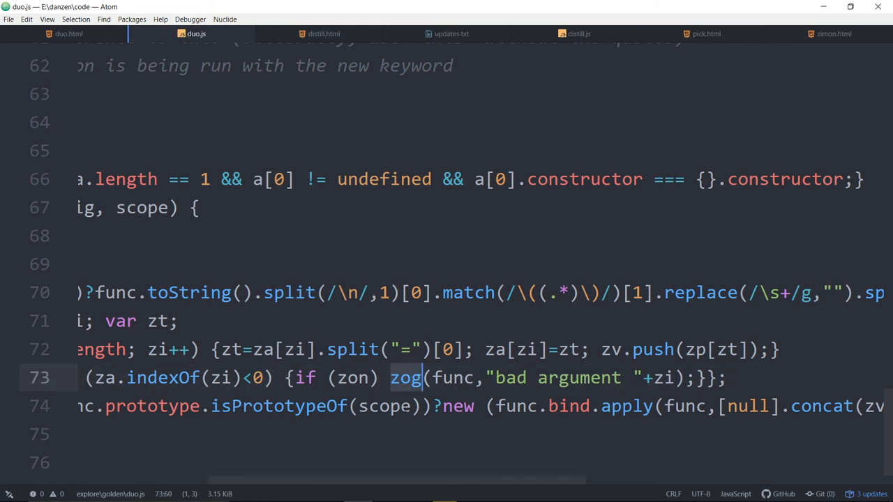
{"action": "left_click", "coordinate": [413, 377]}
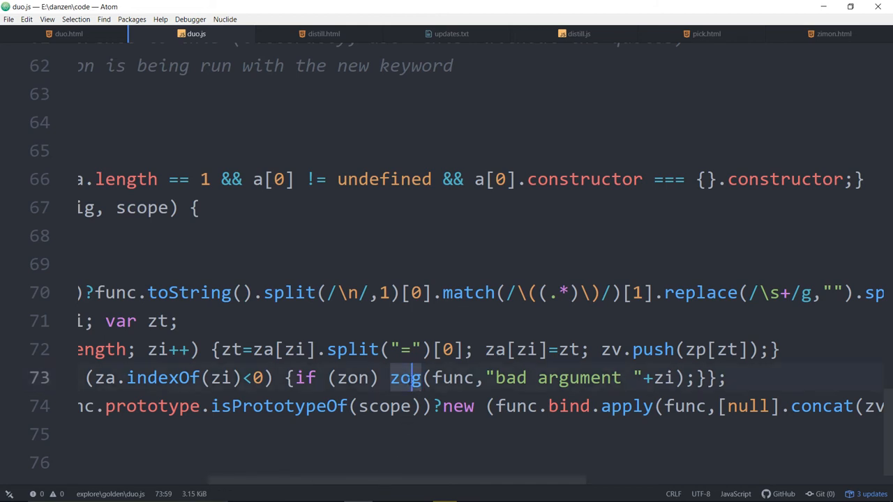
{"action": "scroll", "scroll_direction": "right", "scroll_amount": 3}
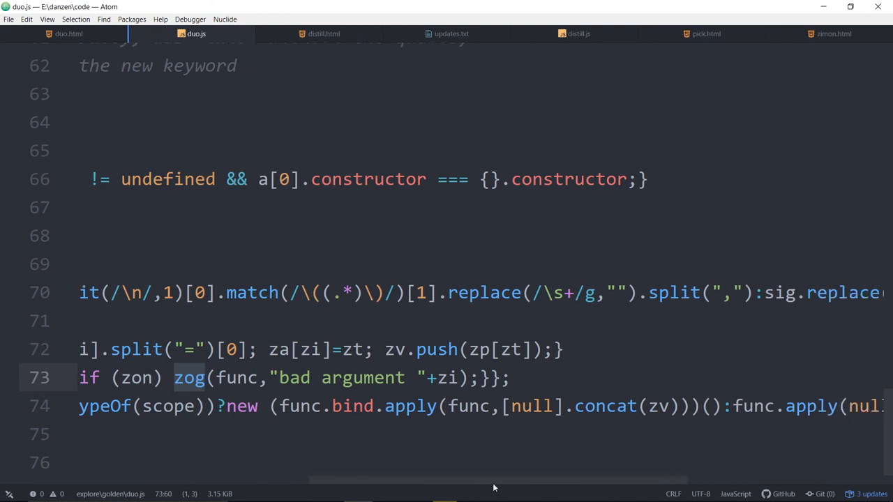
{"action": "scroll", "scroll_direction": "right", "scroll_amount": 3}
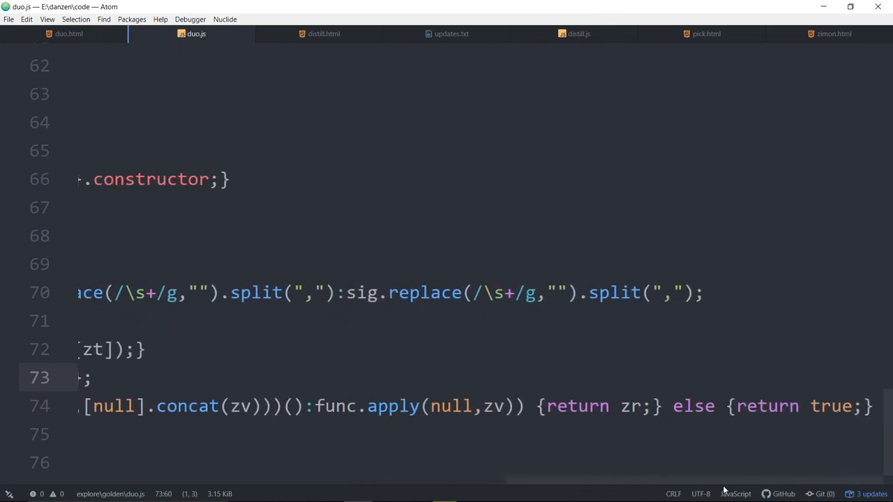
{"action": "scroll", "scroll_direction": "left", "scroll_amount": 3}
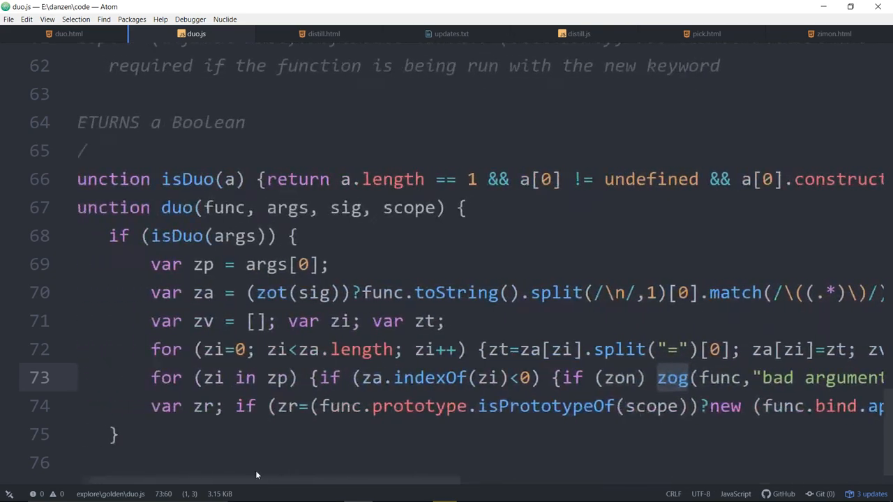